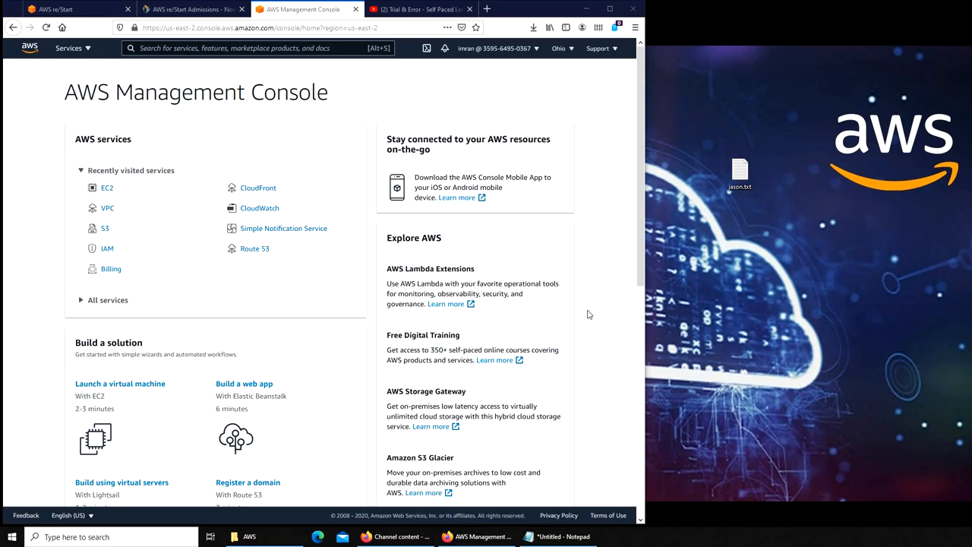
mouse_move(258, 139)
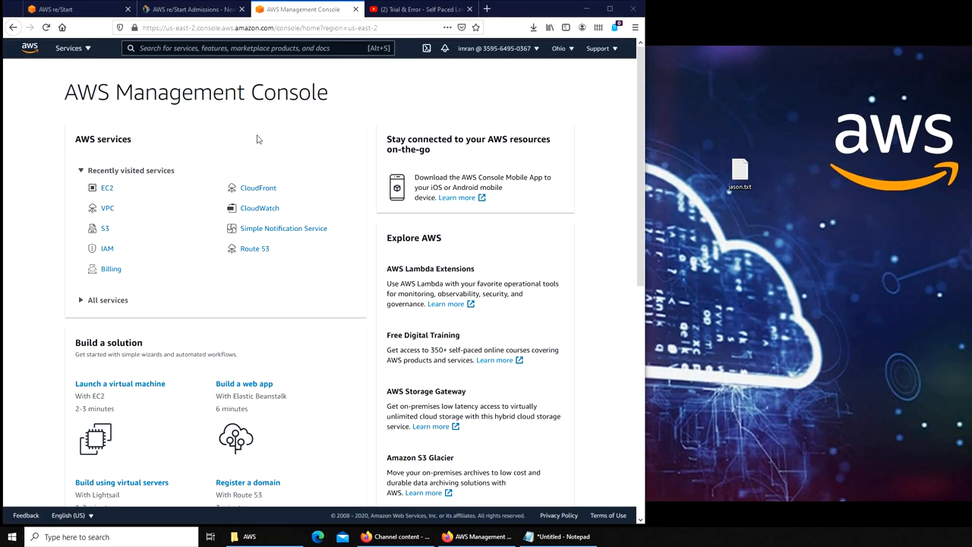
Step: From EC2, launch an instance with the Amazon Linux 2 AMI and reach instance details
click(420, 9)
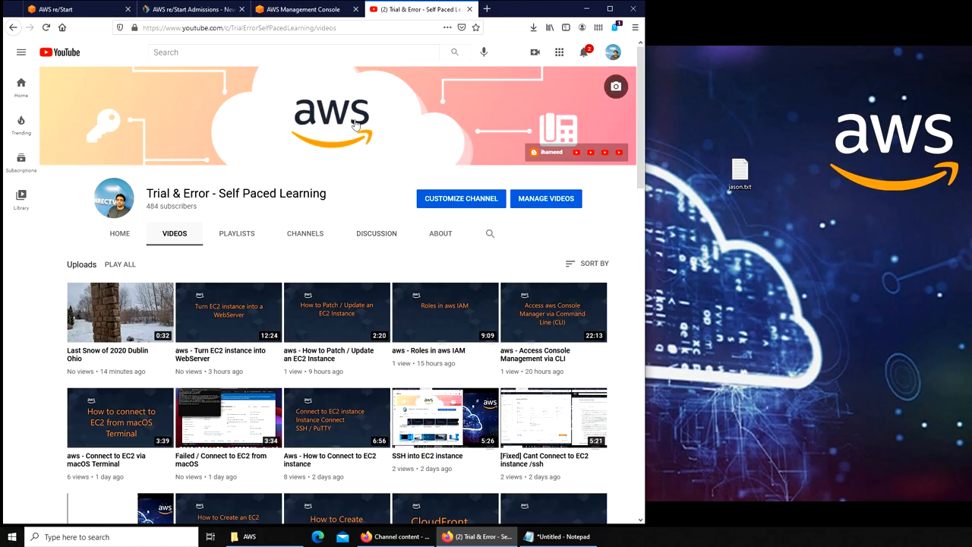
click(304, 9)
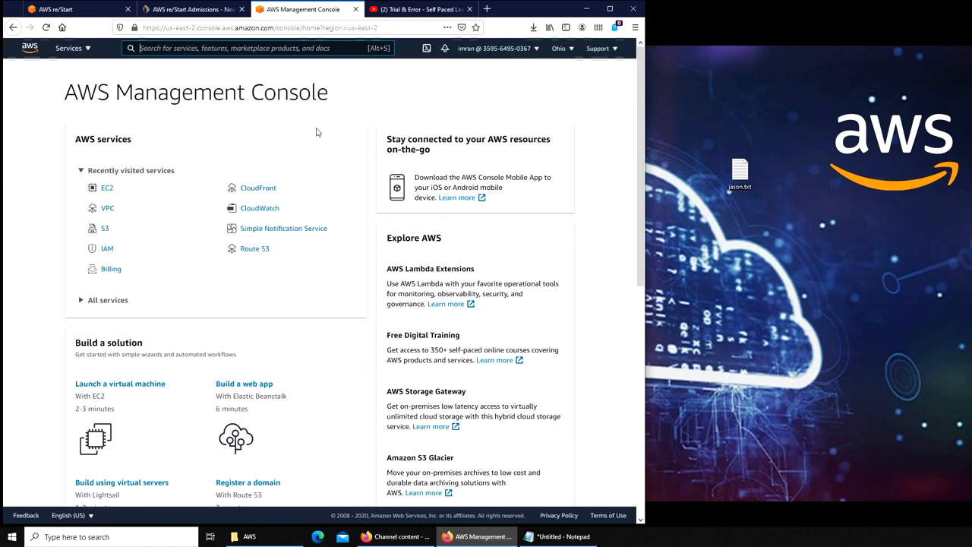
mouse_move(243, 384)
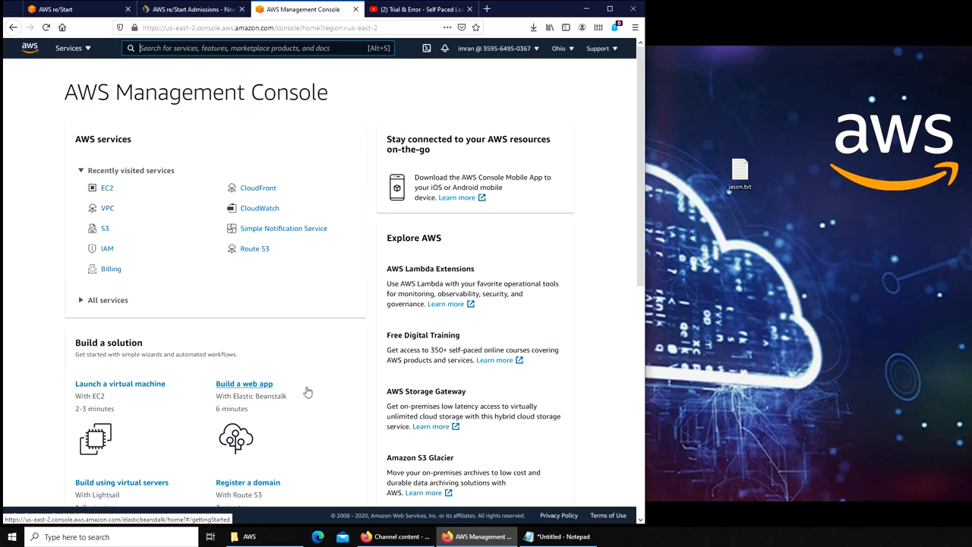
mouse_move(303, 413)
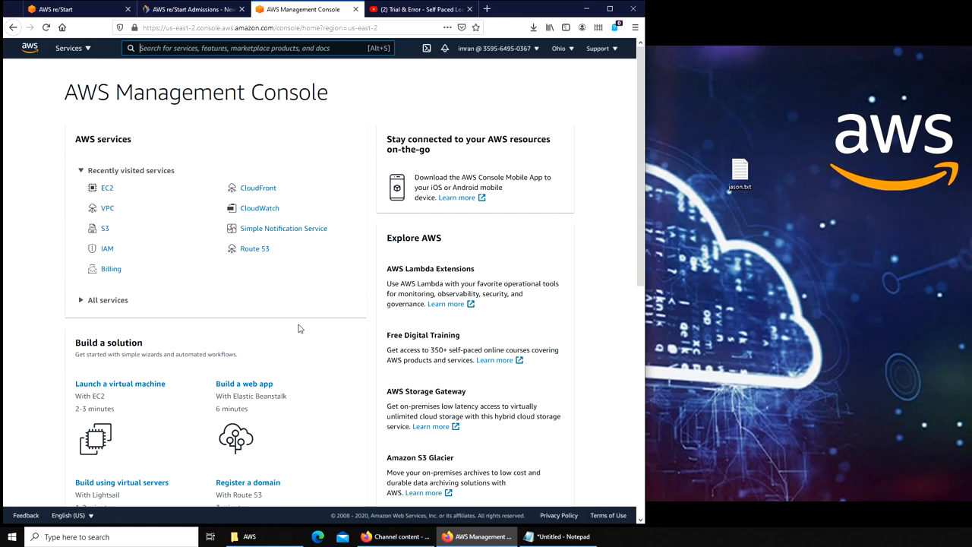
mouse_move(107, 188)
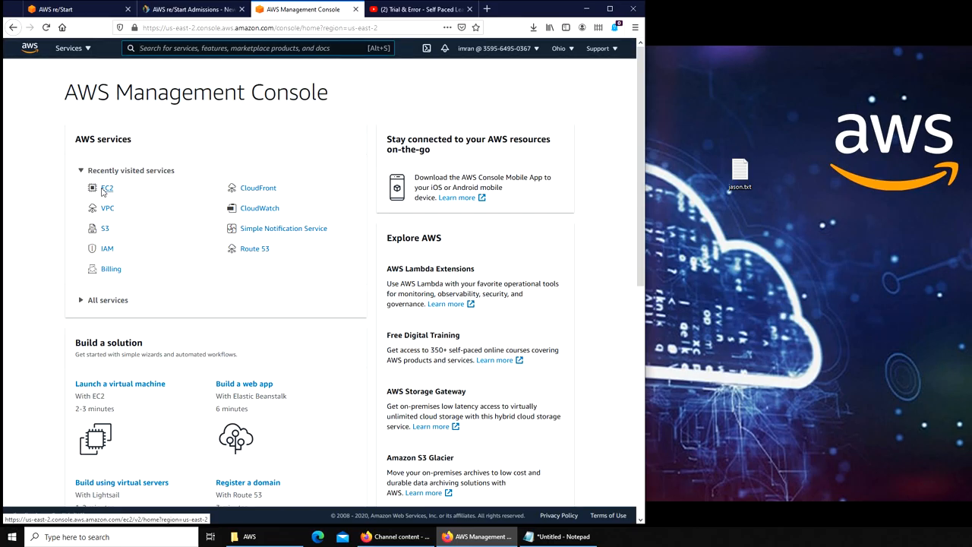
click(106, 188)
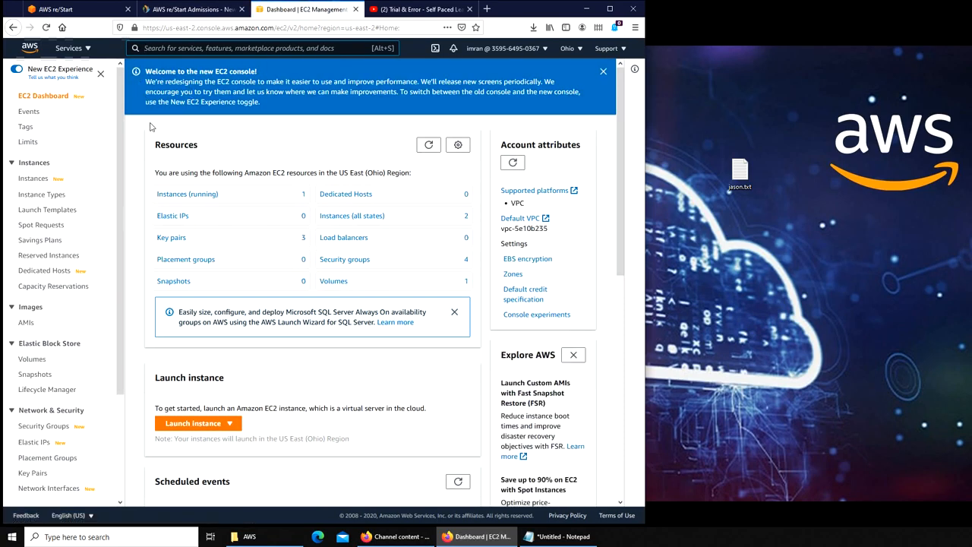
click(33, 177)
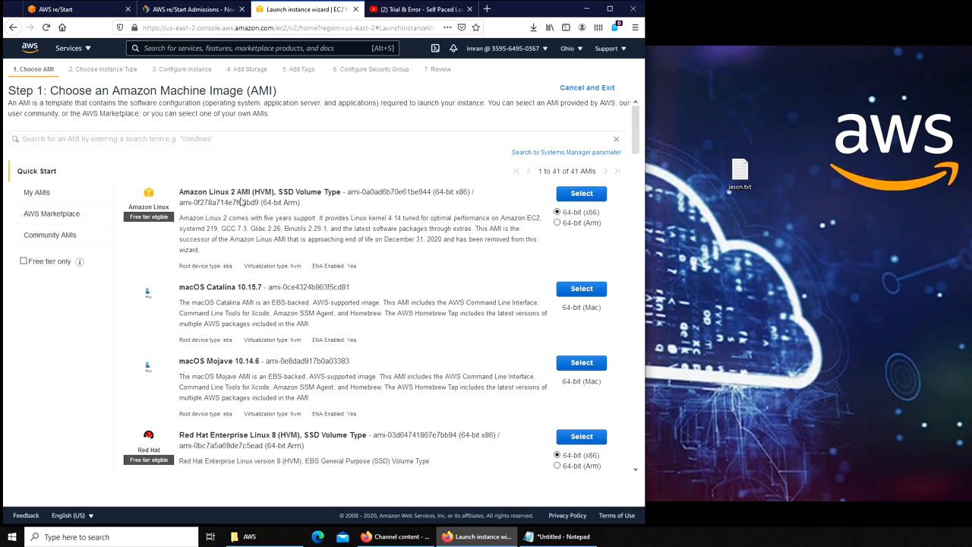
click(580, 194)
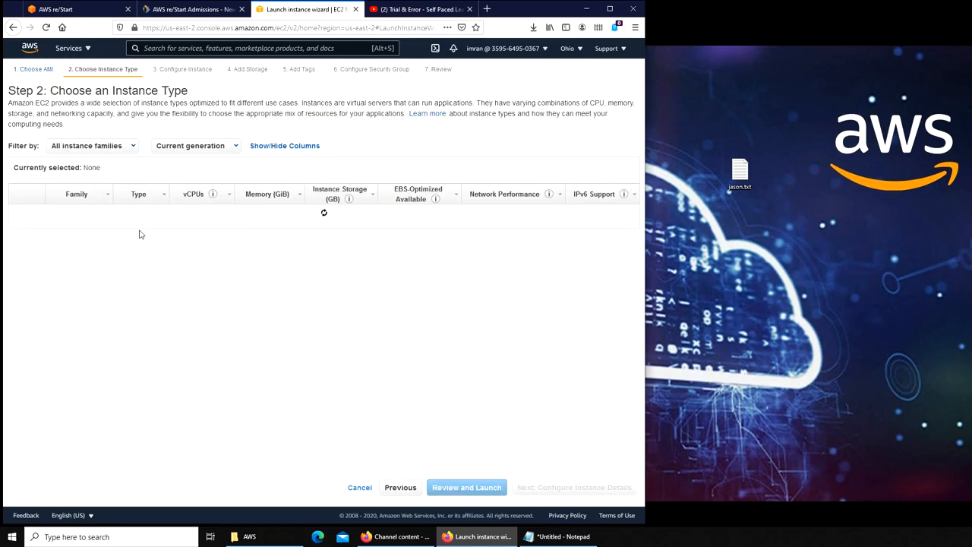
click(18, 248)
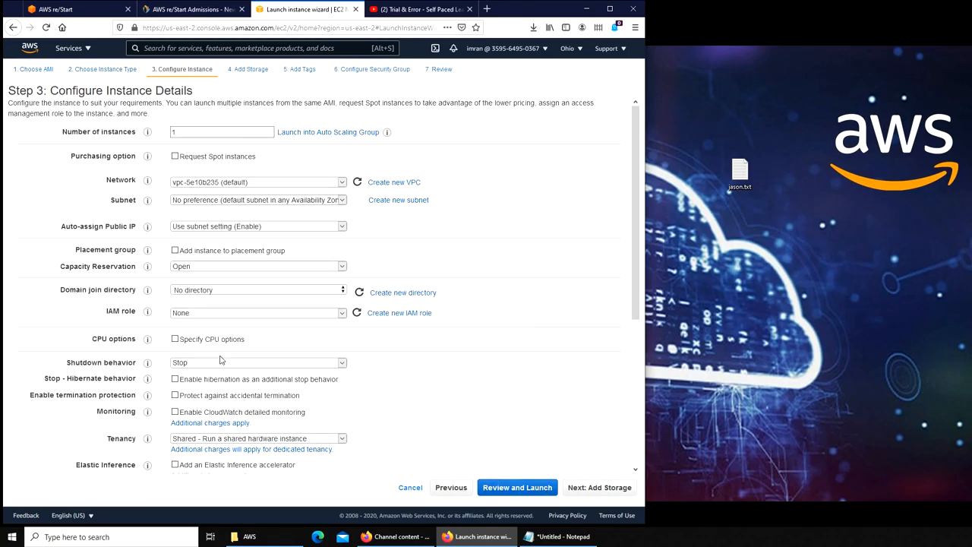
mouse_move(546, 295)
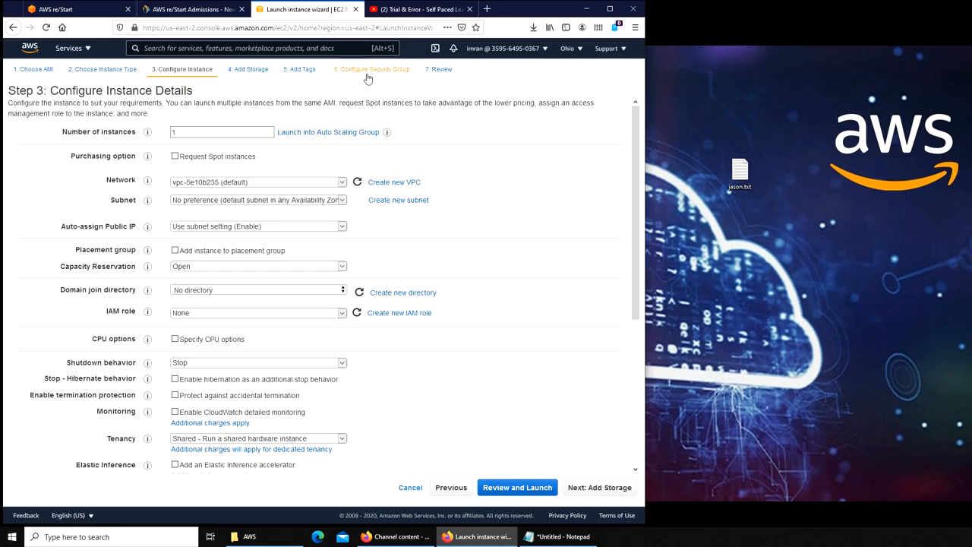
mouse_move(475, 271)
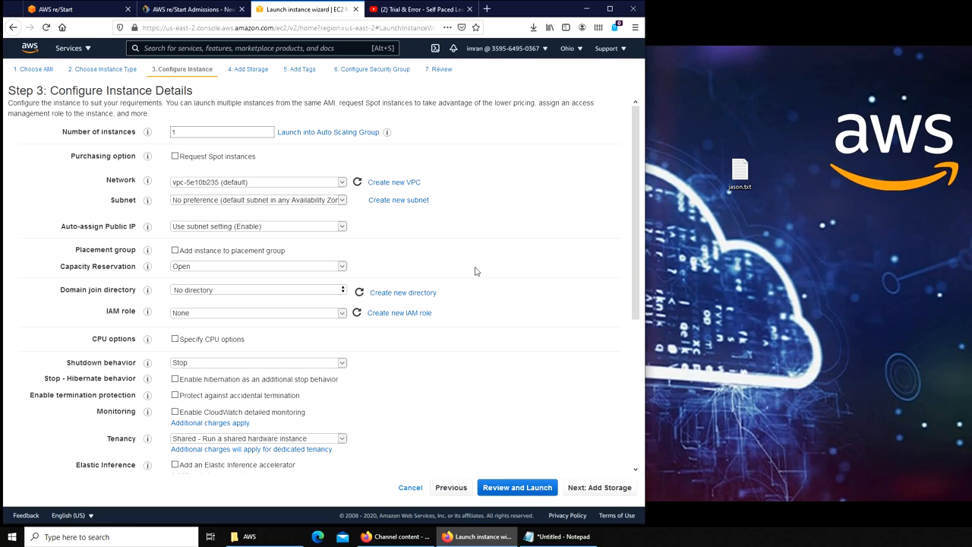
Step: Scroll down to Advanced Details and enlarge the empty User data text box
scroll(down, 3)
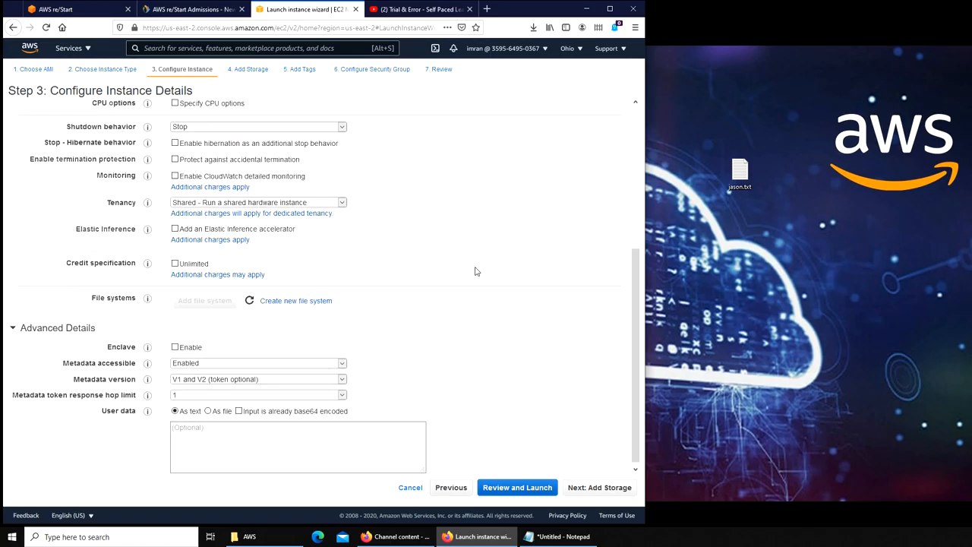
scroll(down, 3)
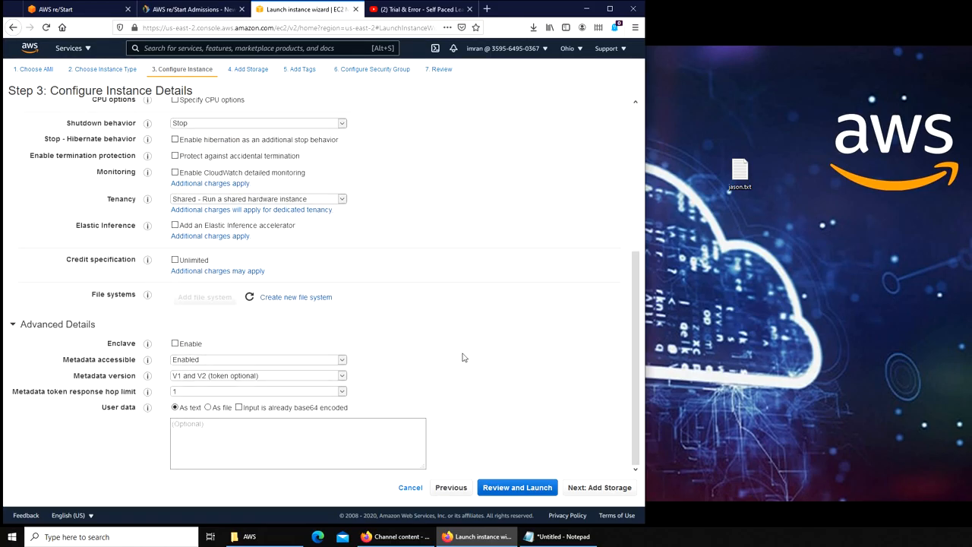
click(298, 442)
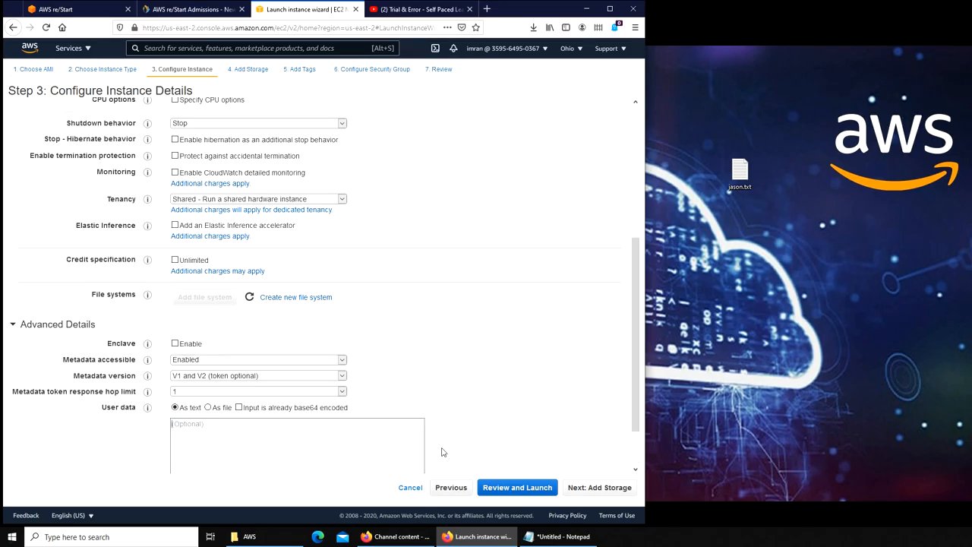
scroll(down, 3)
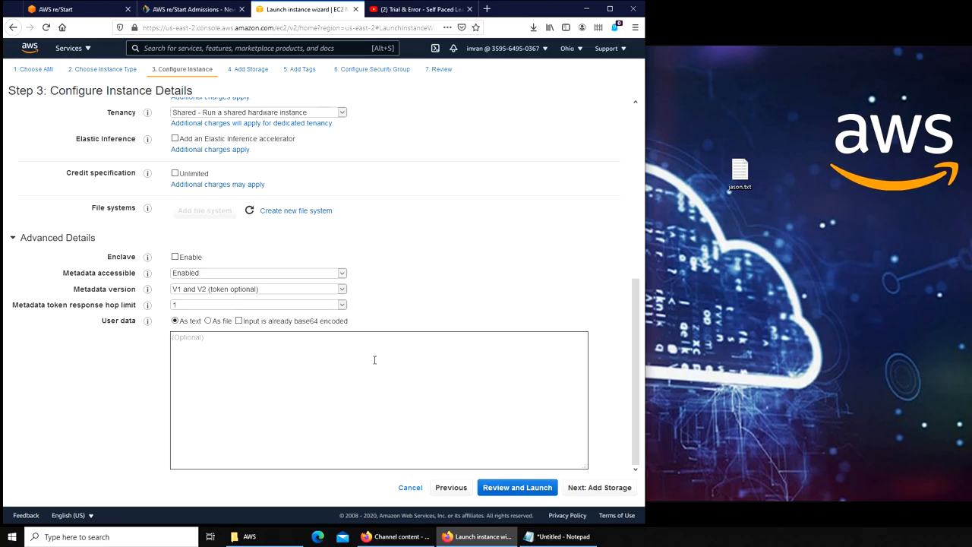
click(420, 8)
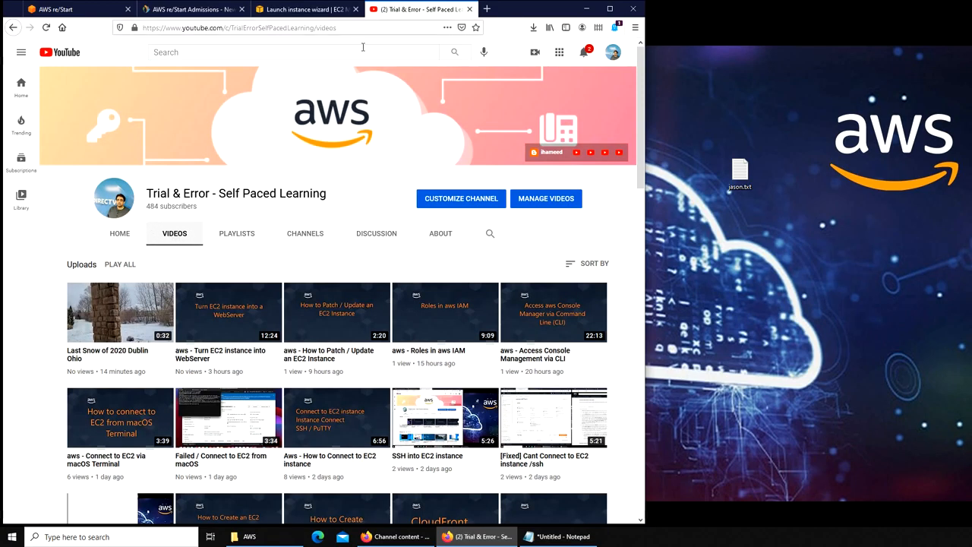
mouse_move(228, 312)
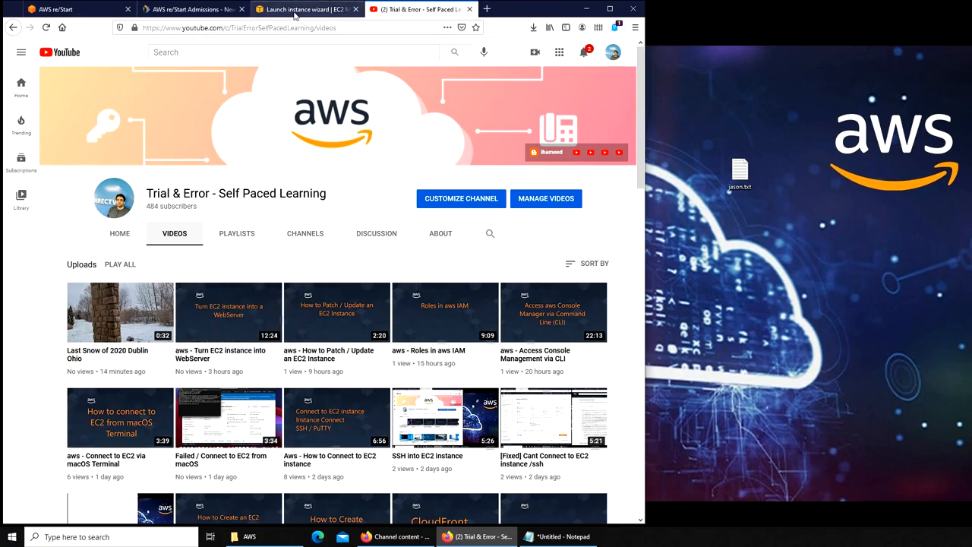
click(304, 9)
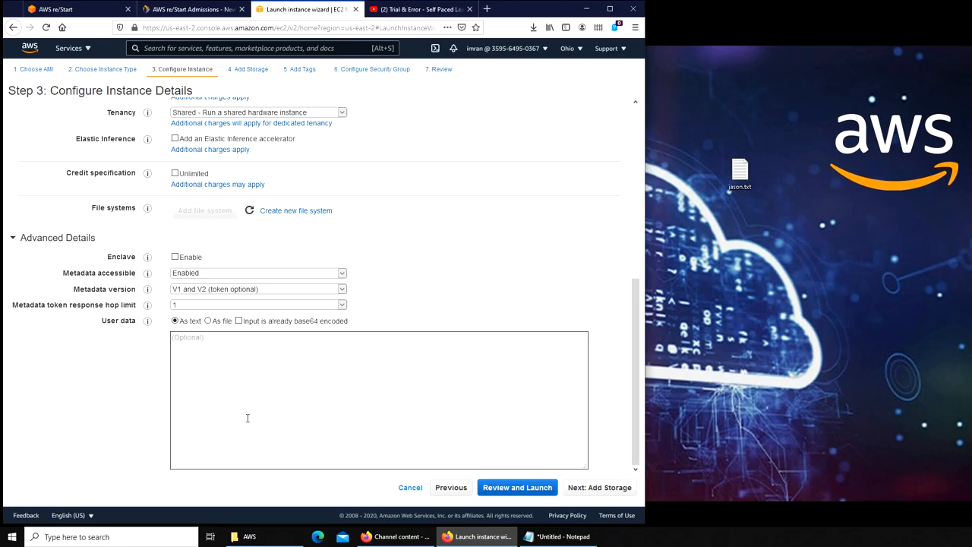
mouse_move(333, 407)
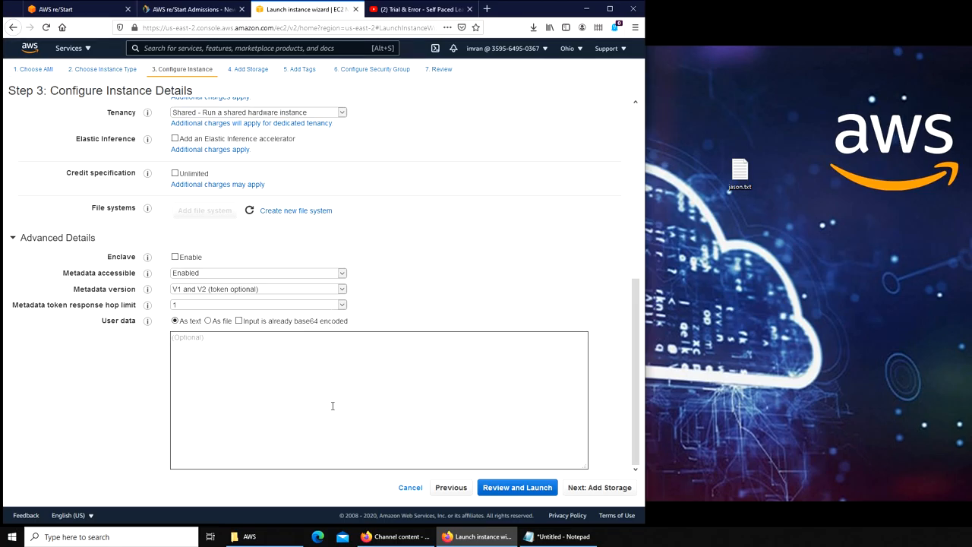
mouse_move(264, 368)
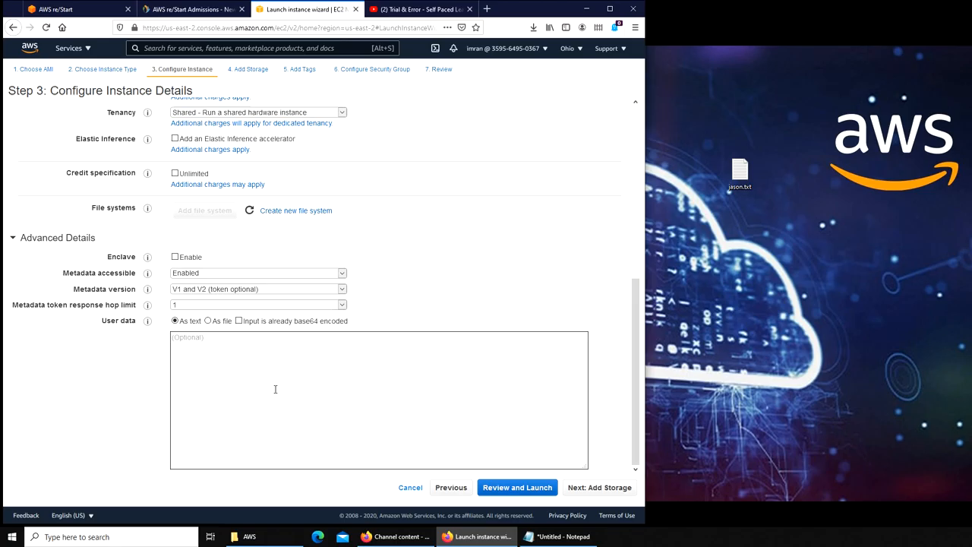
Step: Enter user data lines '#!/bin/bash', 'yum update -y' and 'yum install httpd -y'
text(#)
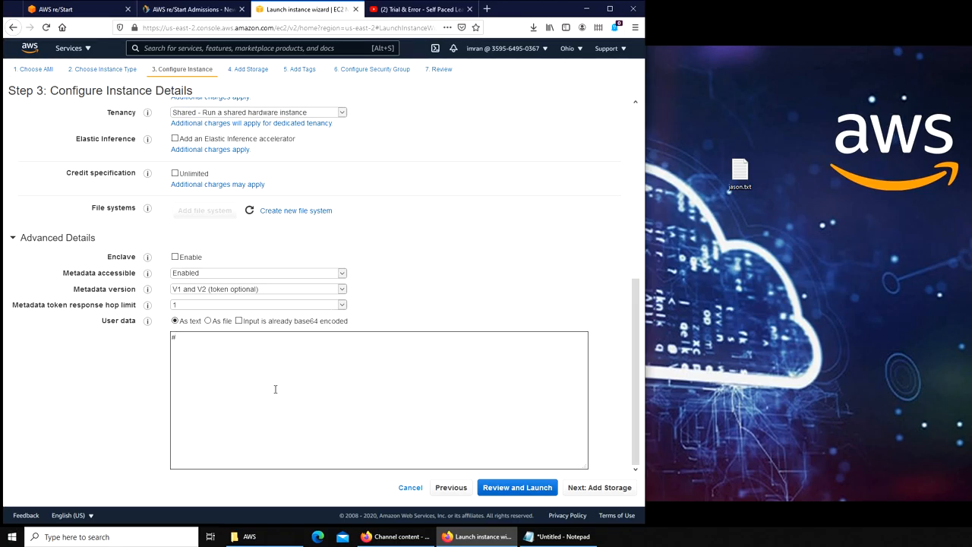
text(!)
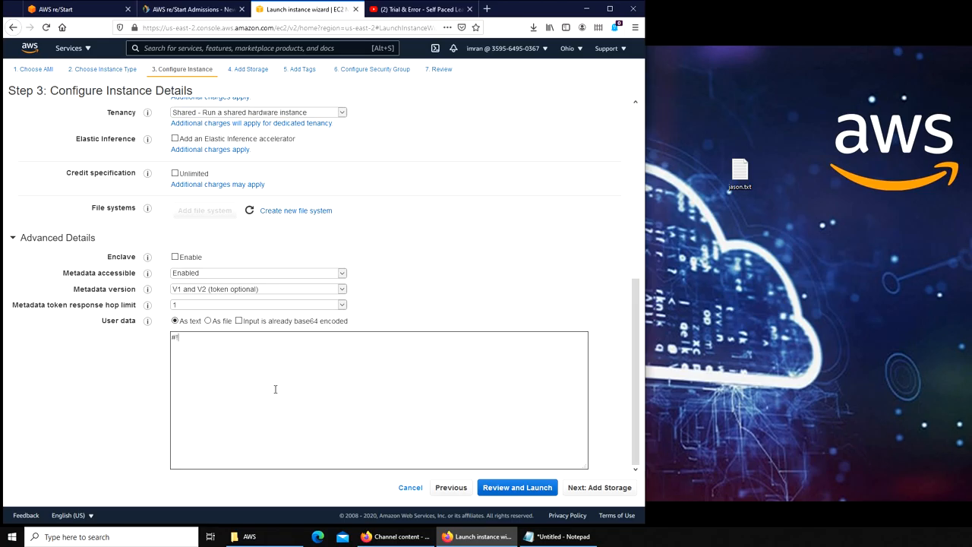
text(/bin)
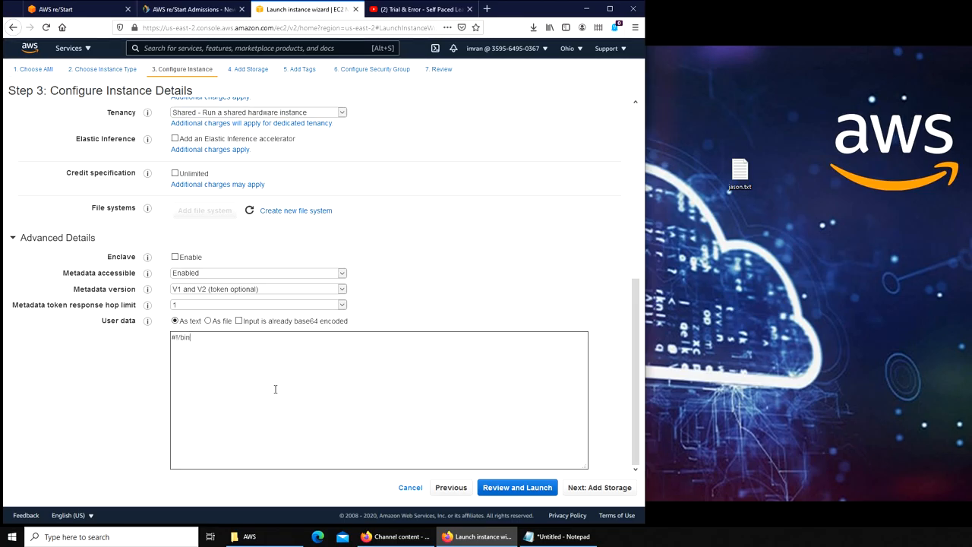
text(/bash)
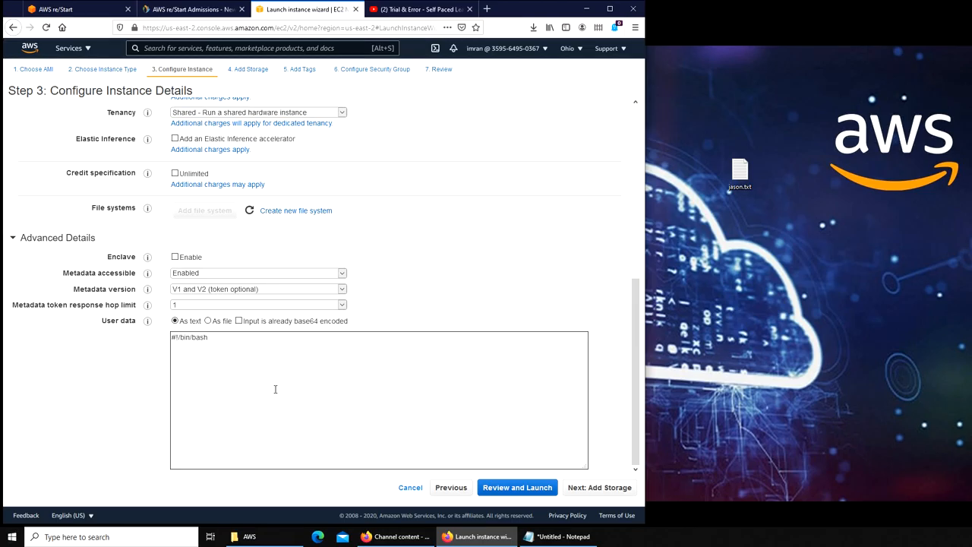
text(yum)
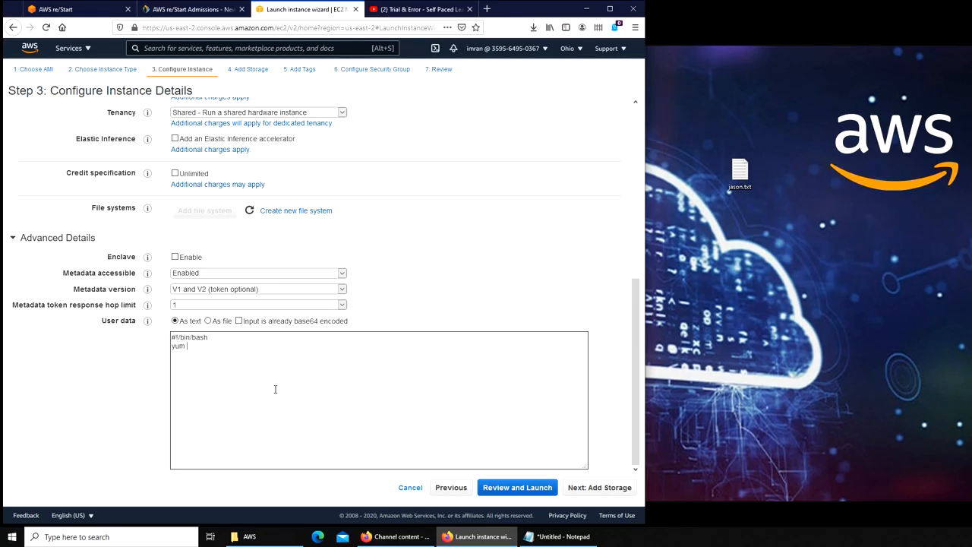
text(update -)
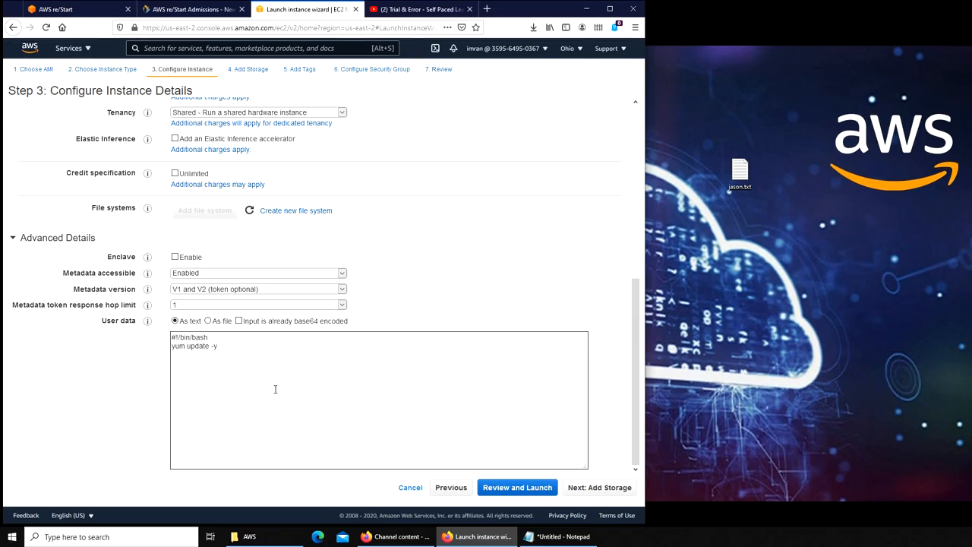
text(yum install httpd 0)
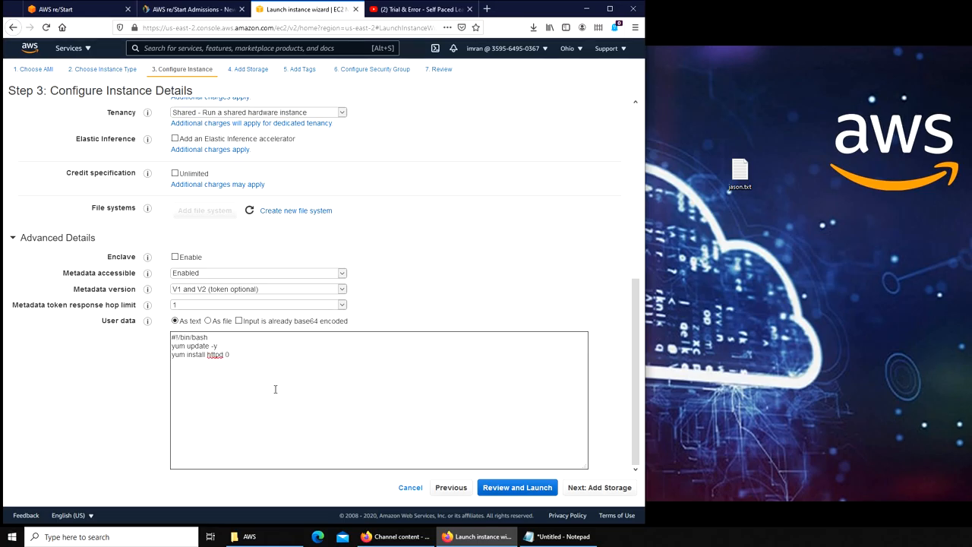
text(-y)
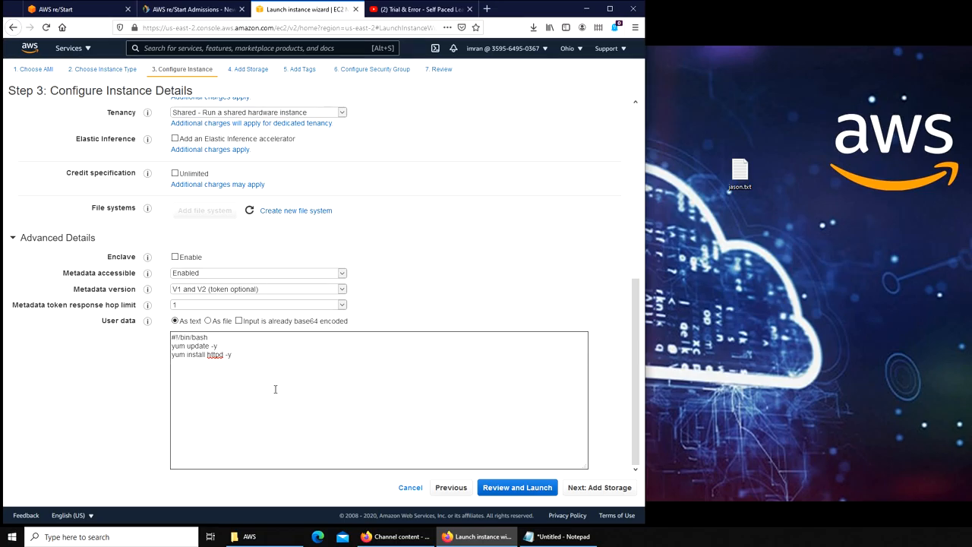
Step: Add script lines 'service httpd start', 'chkconfig httpd on' and 'cd /var/www/html'
text(service)
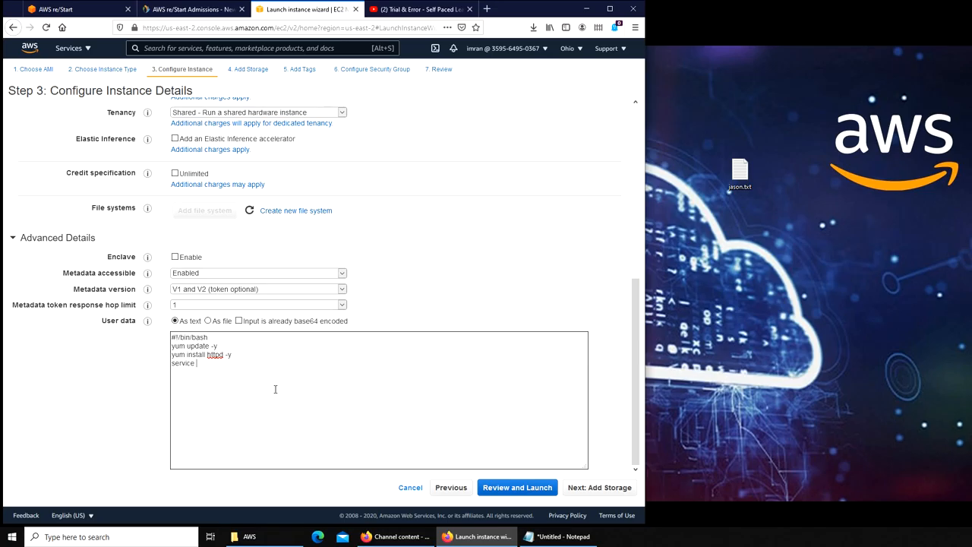
text(httpd)
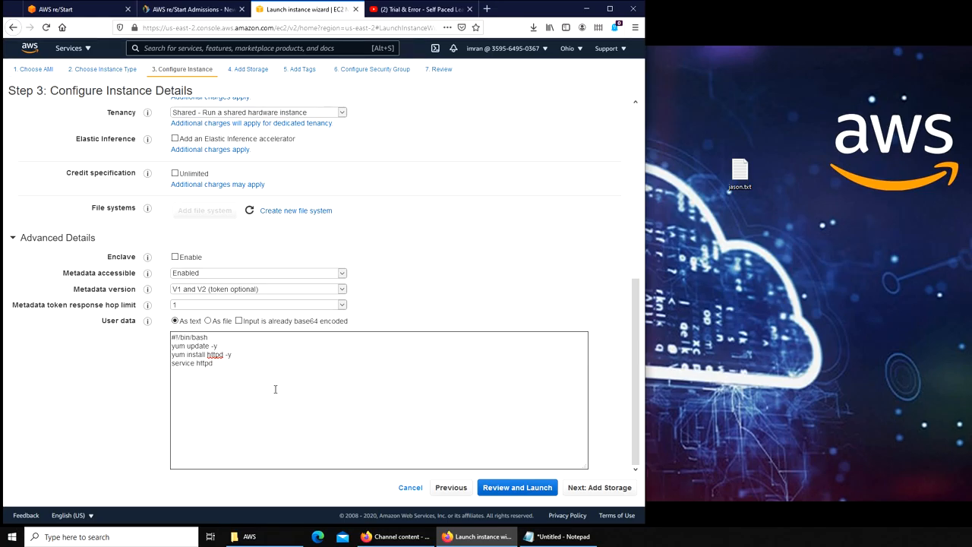
text(start)
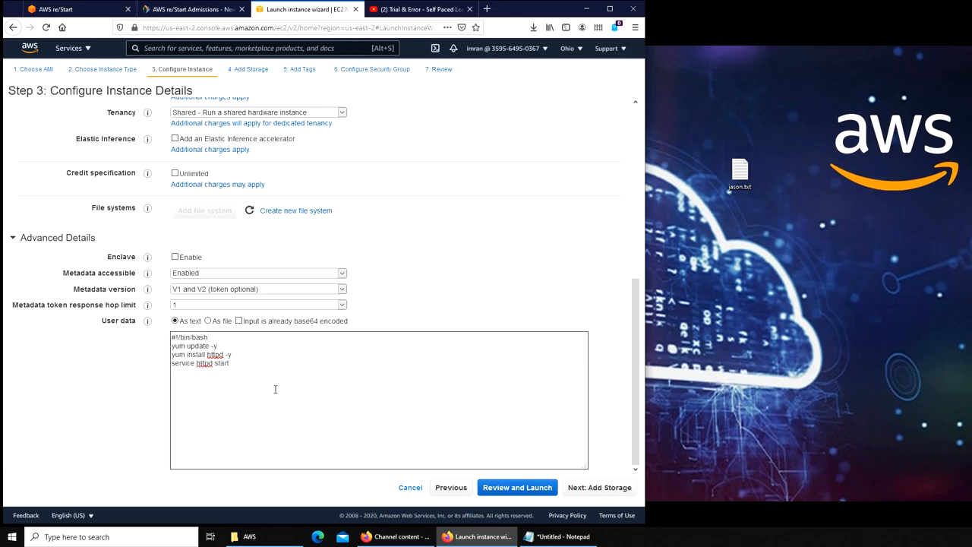
key(enter)
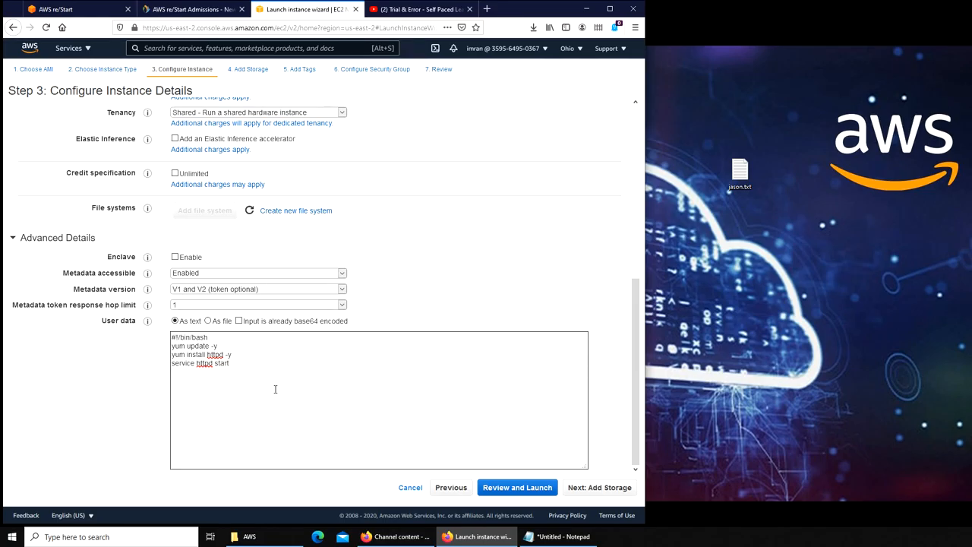
text(chkconfig httpd on)
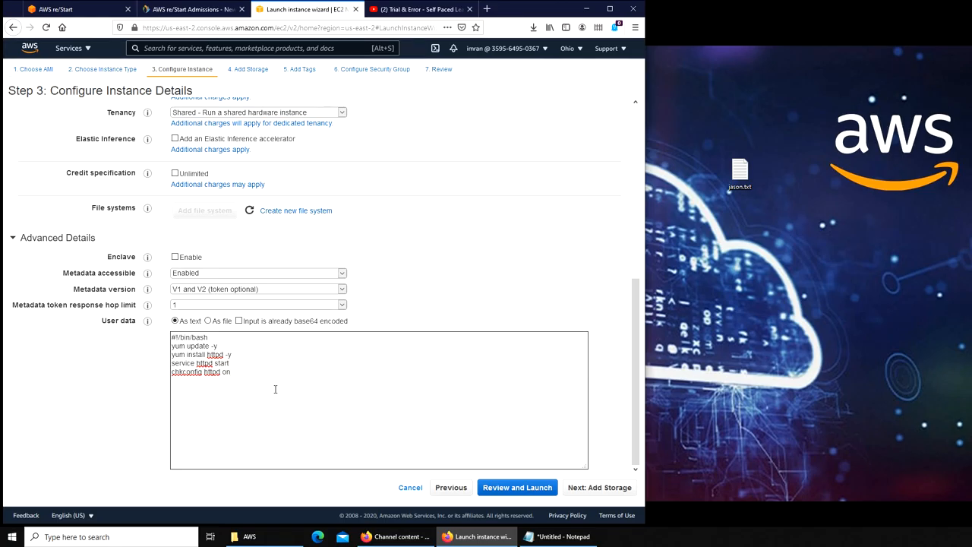
text(cd)
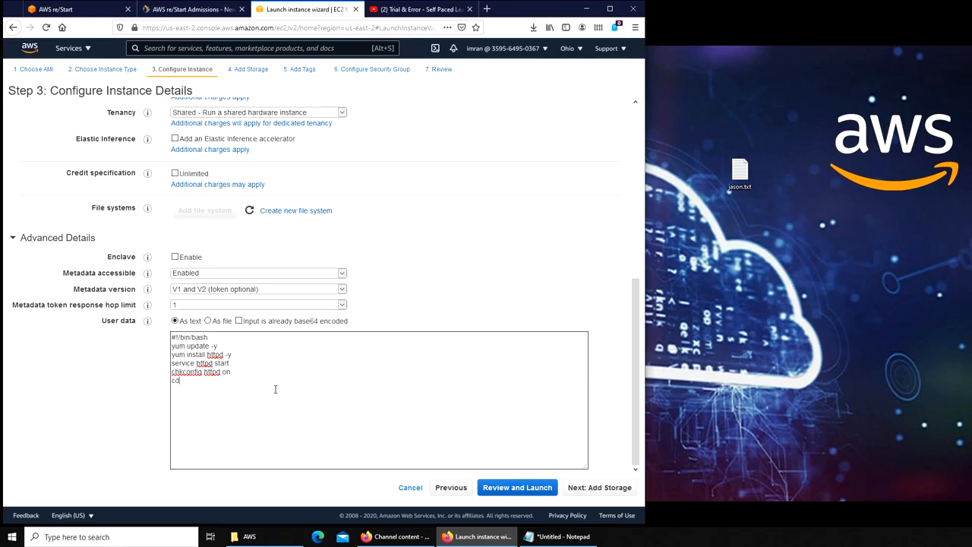
text(/var/)
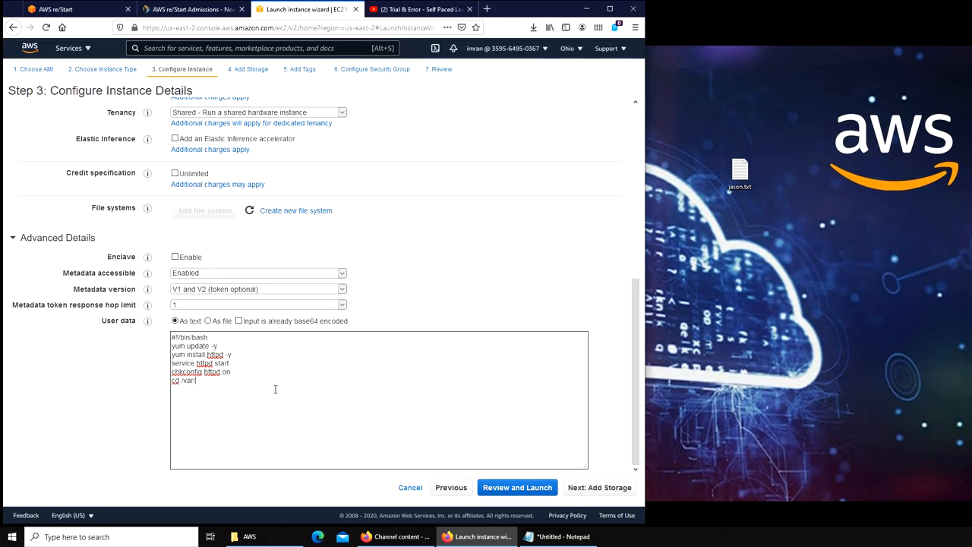
text(www/)
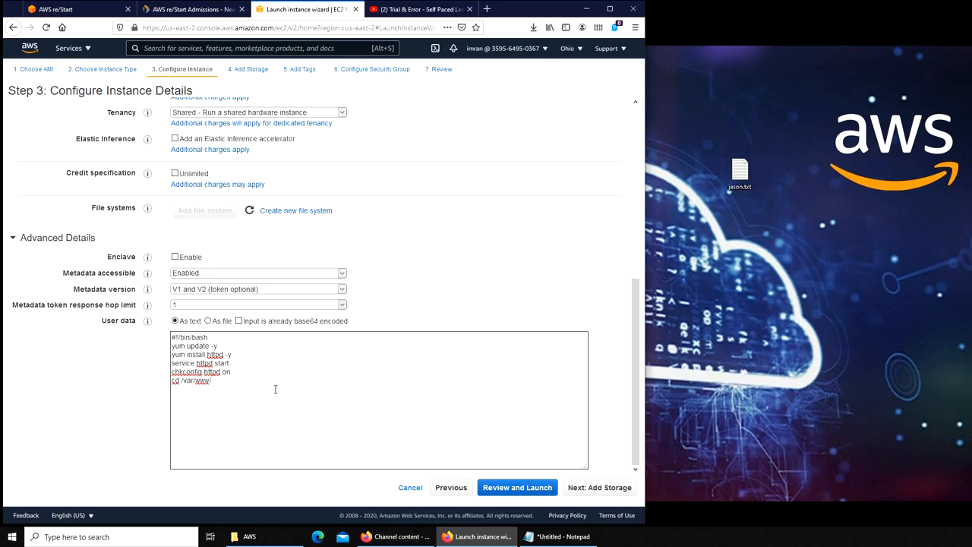
text(html)
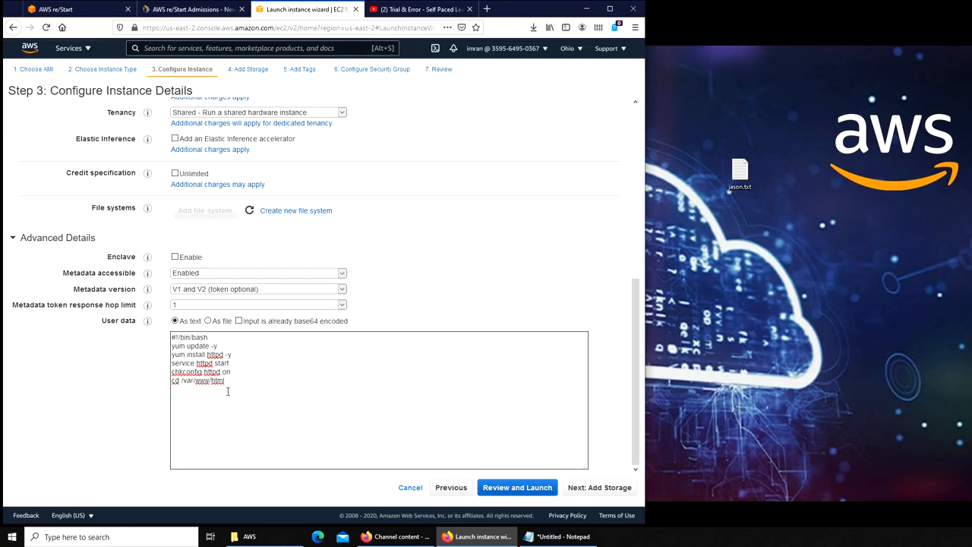
click(420, 8)
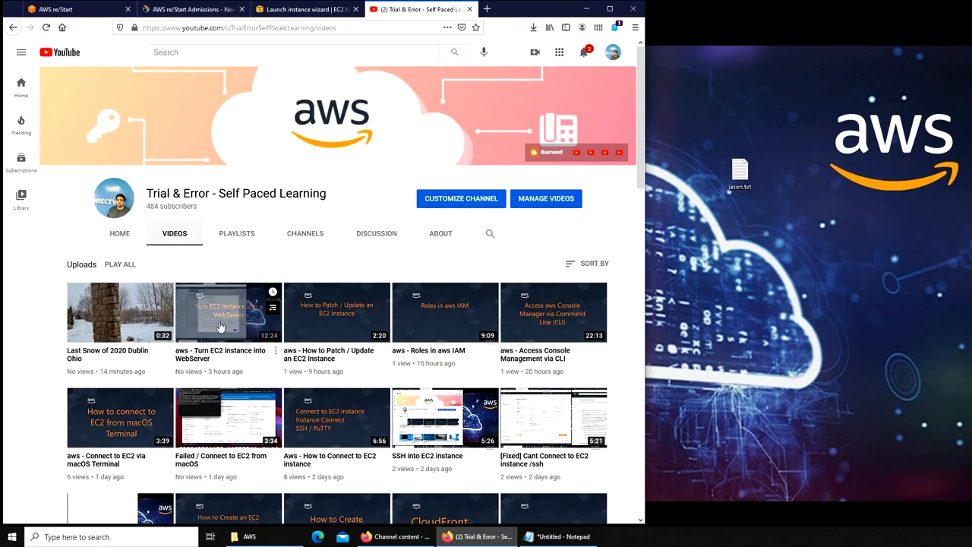
mouse_move(228, 311)
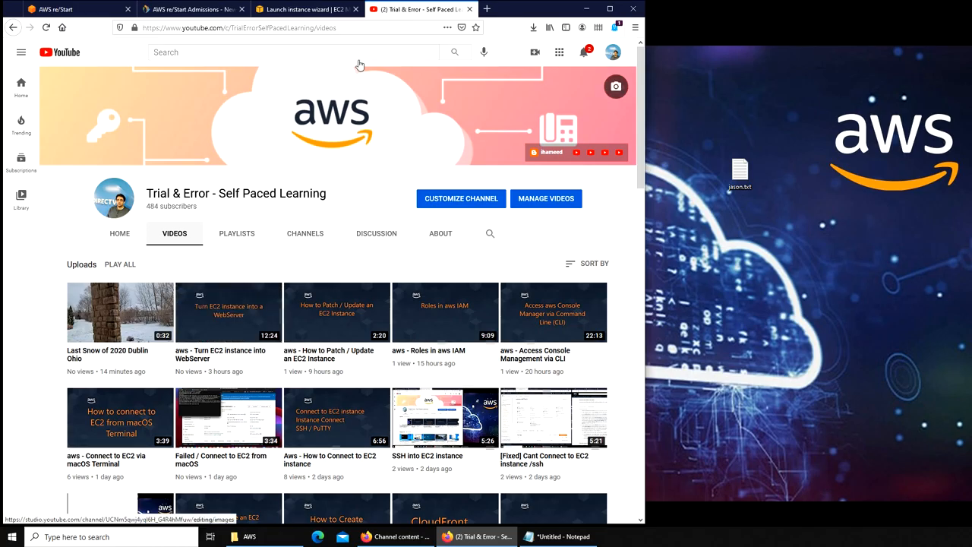
click(304, 9)
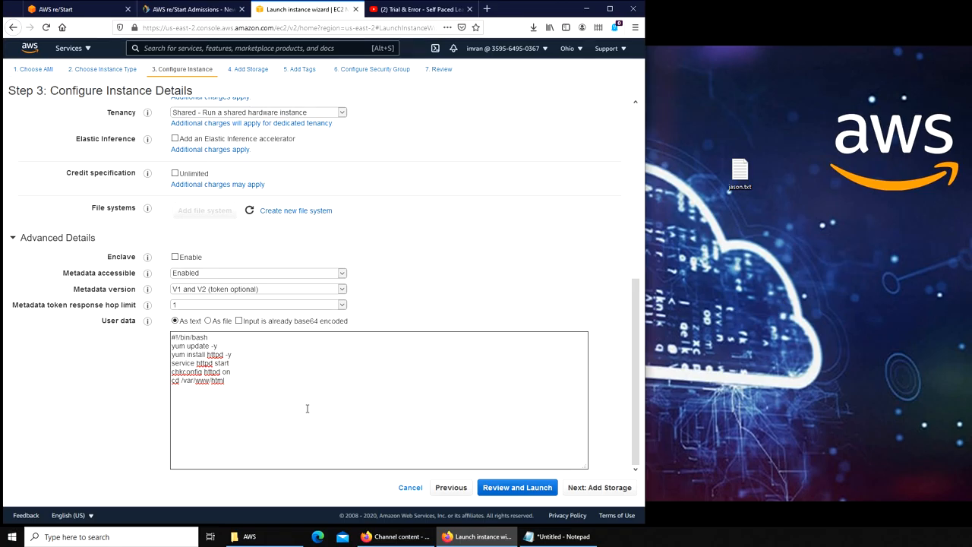
Step: Add an echo line writing <html><body><h1>Hello I am Aslan</h1></body></html>
text(echo)
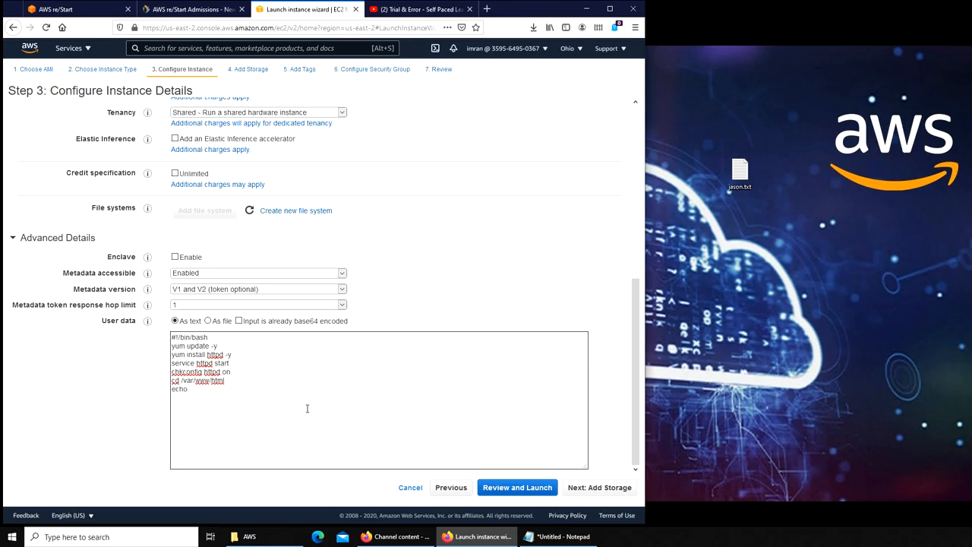
text(")
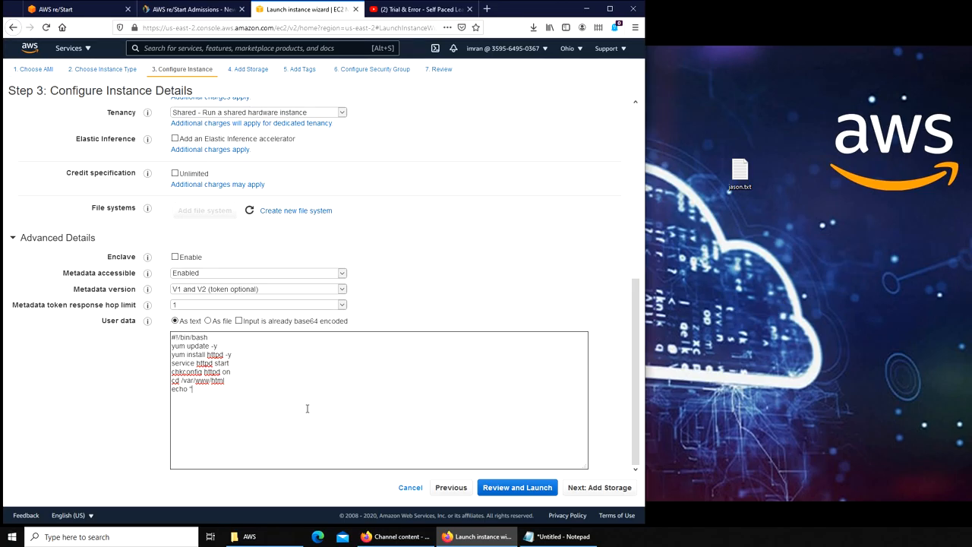
text(<html>)
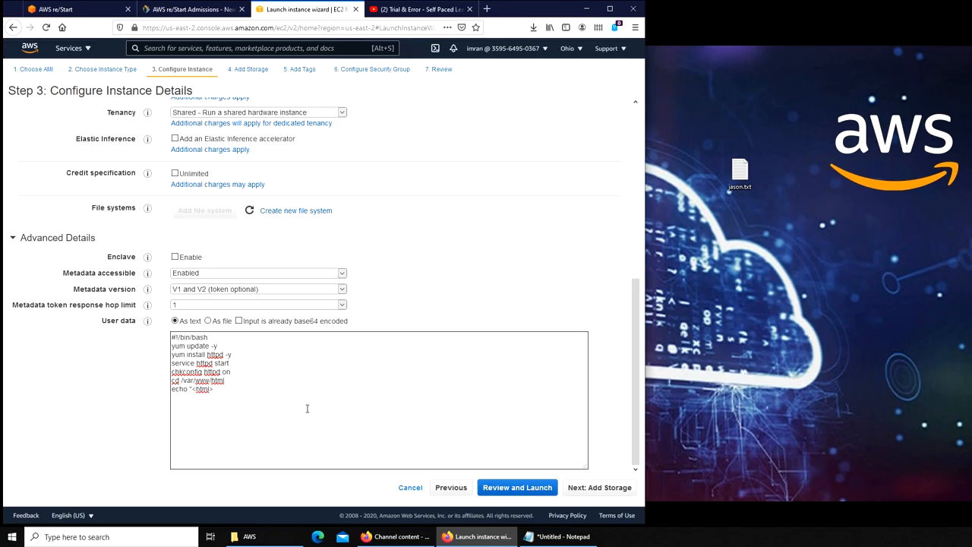
text(</html>)
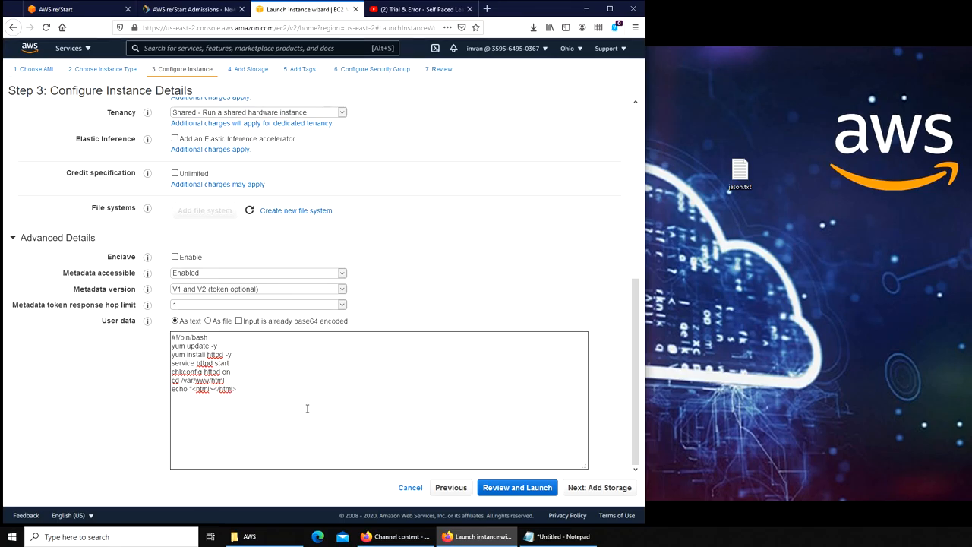
text(<body></body>)
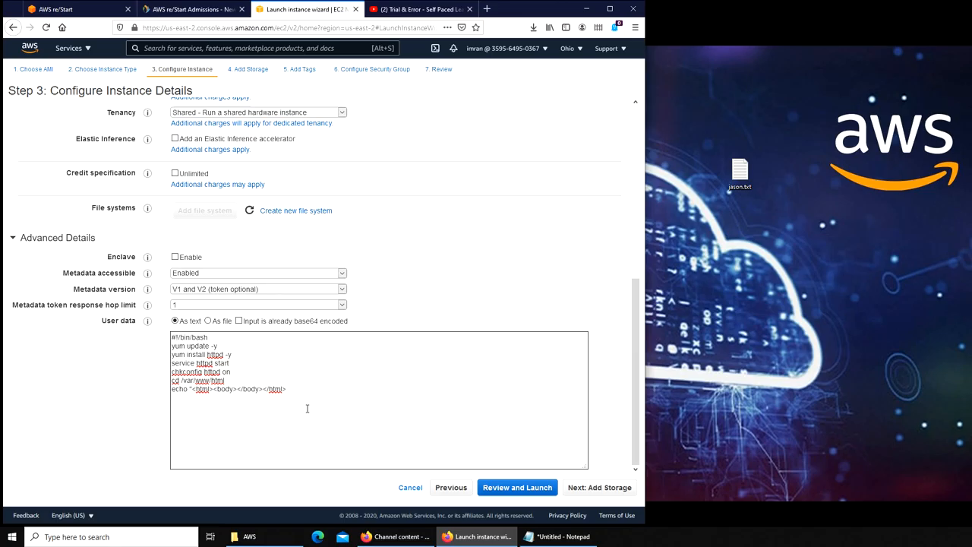
text(<h1></h1><)
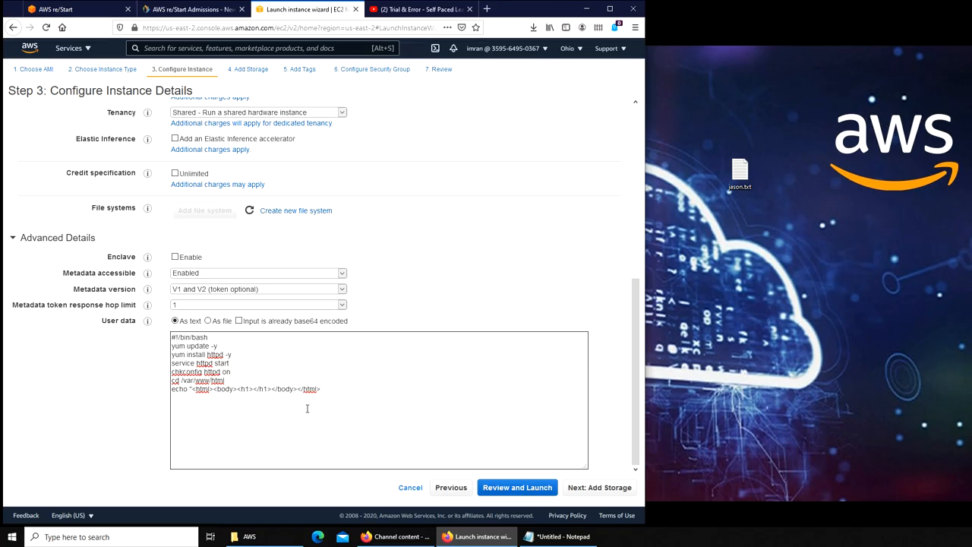
text(Hello I am)
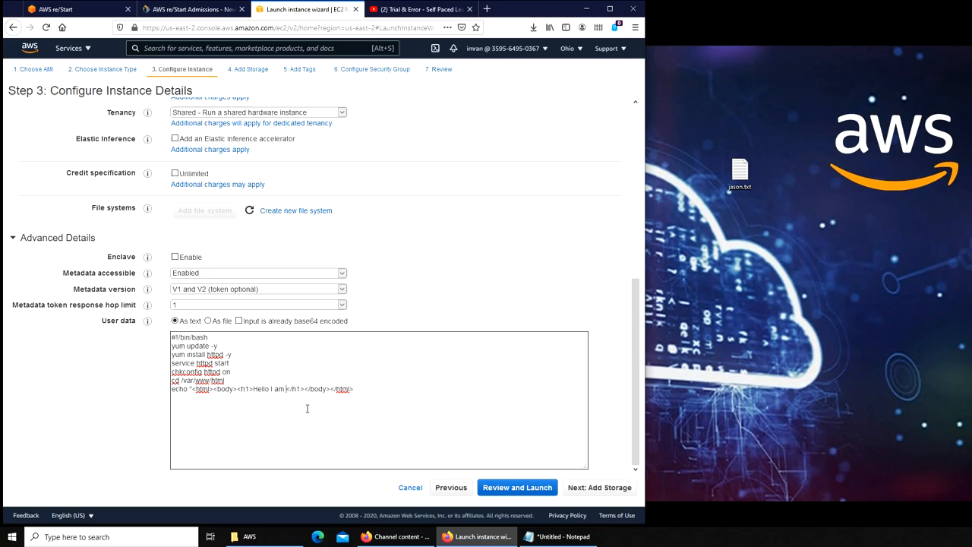
text(Aslan)
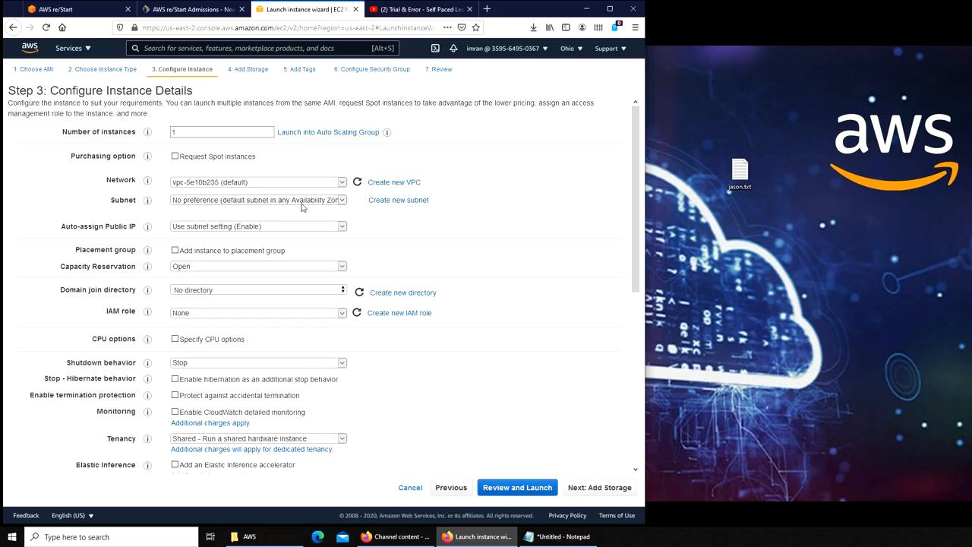
Step: Check the running instance's zone, then choose default subnet-54ba6f3f in us-east-2a
click(258, 200)
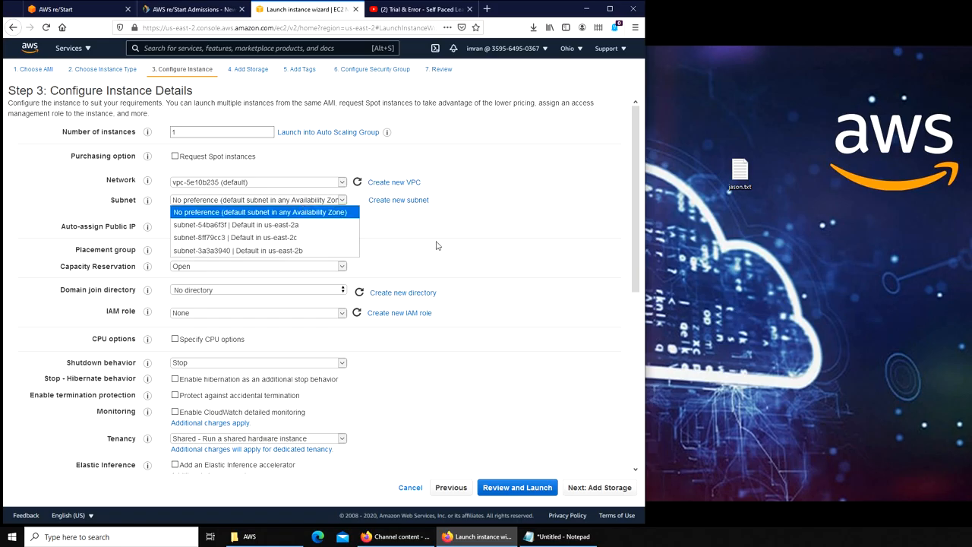
click(260, 212)
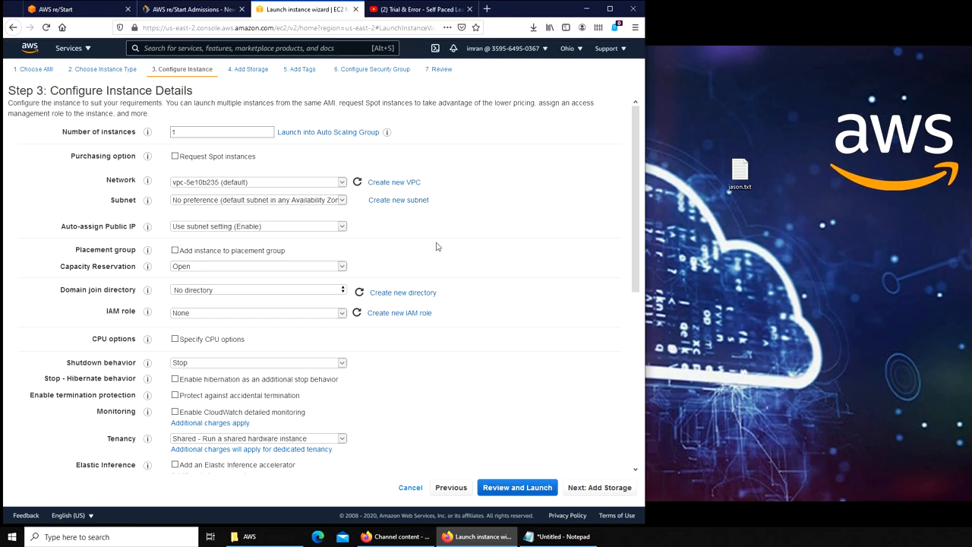
mouse_move(353, 223)
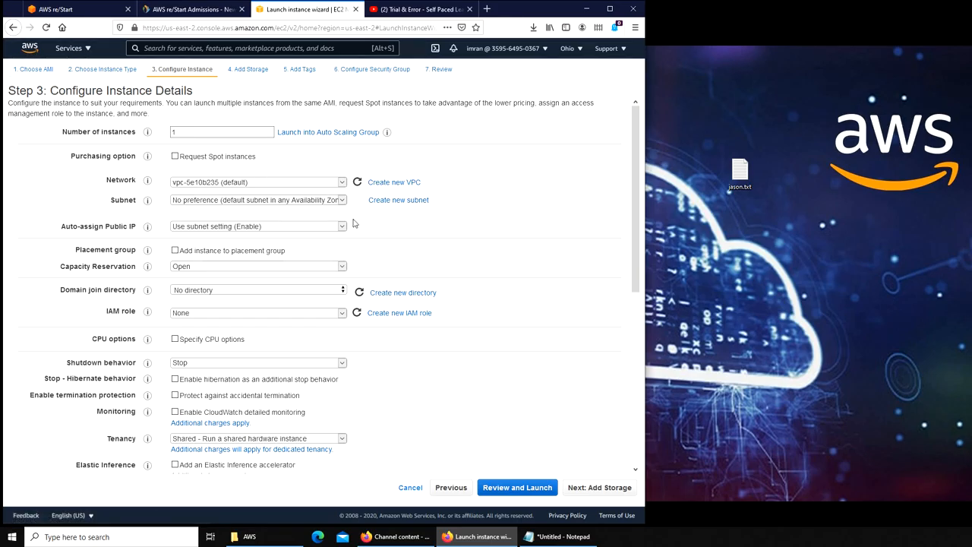
mouse_move(301, 211)
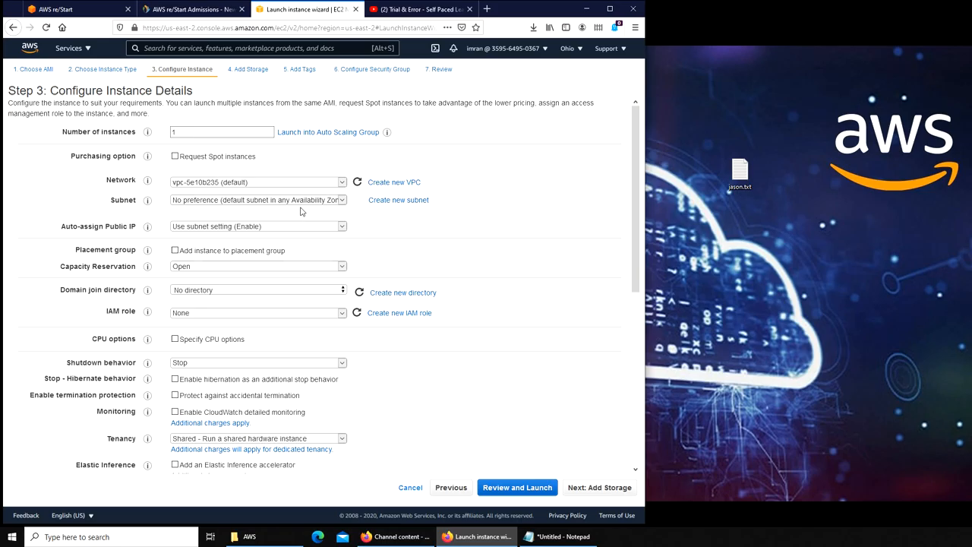
click(257, 200)
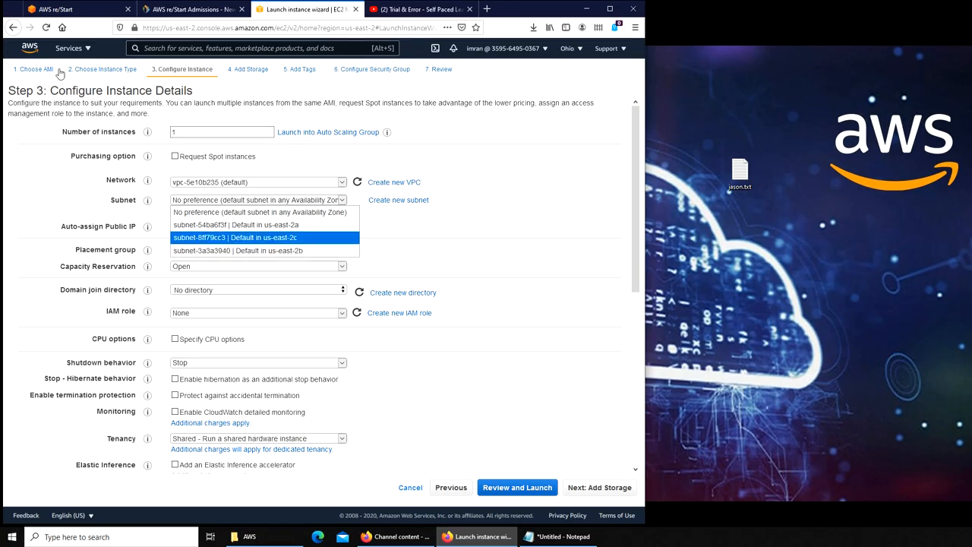
mouse_move(53, 54)
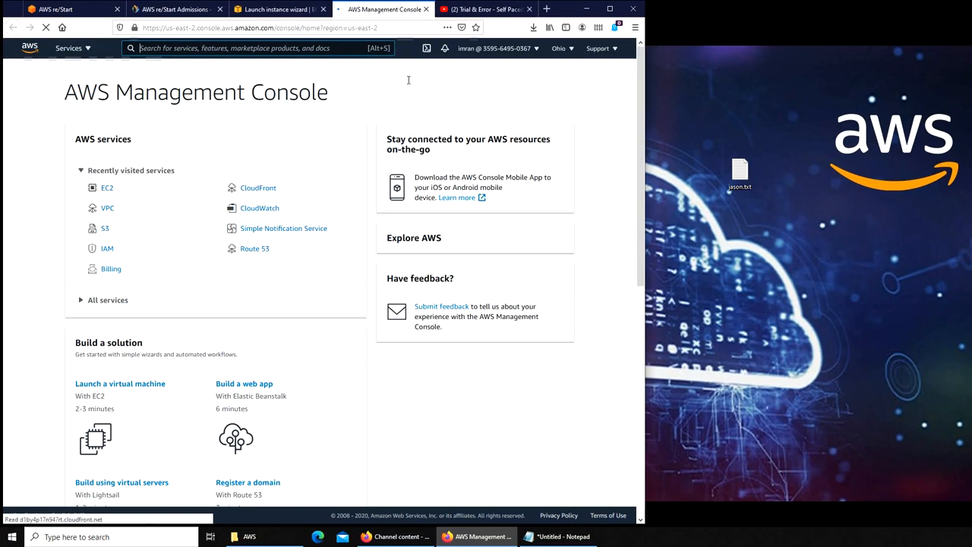
click(107, 188)
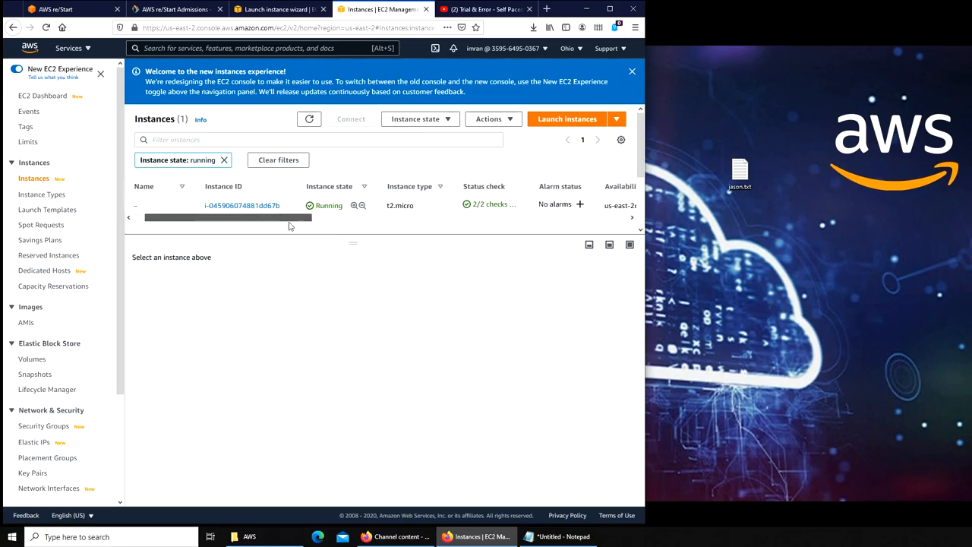
scroll(right, 3)
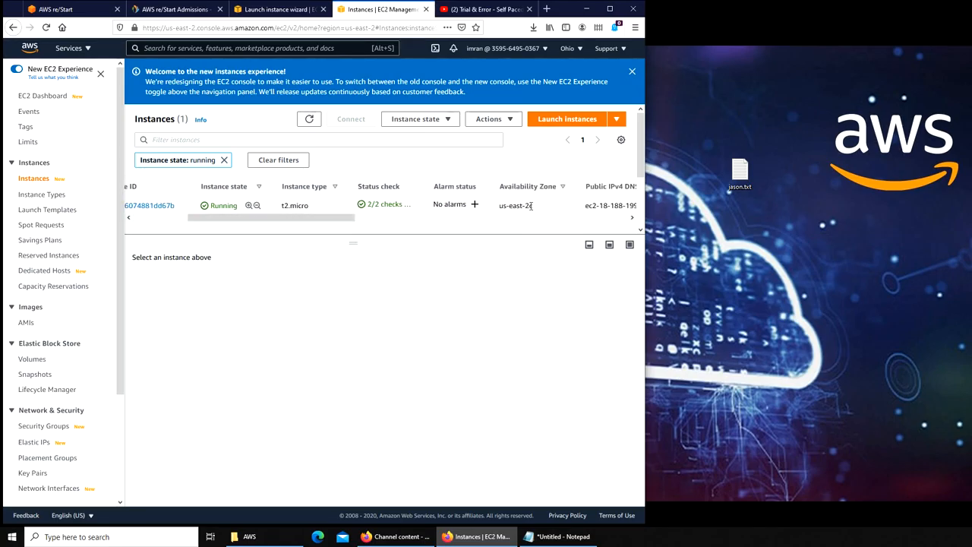
click(277, 8)
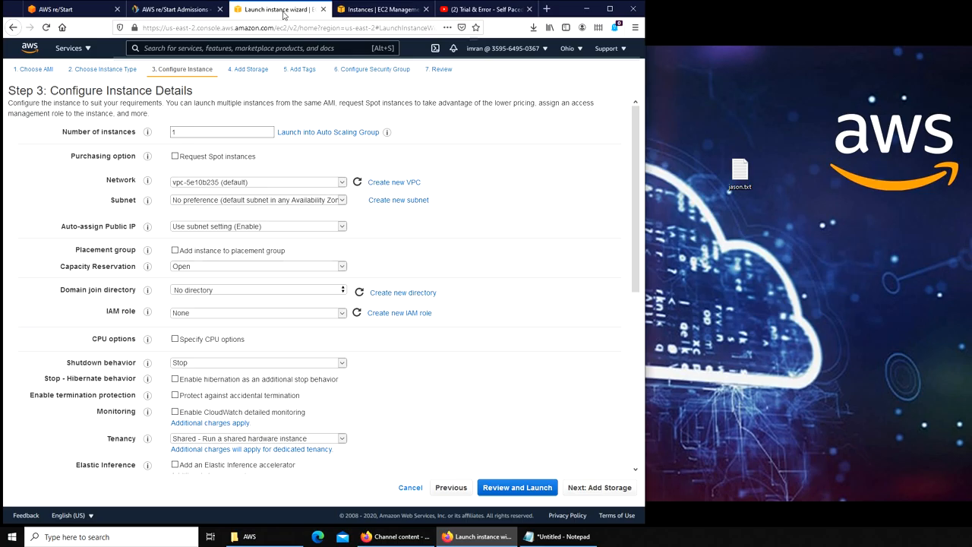
mouse_move(332, 210)
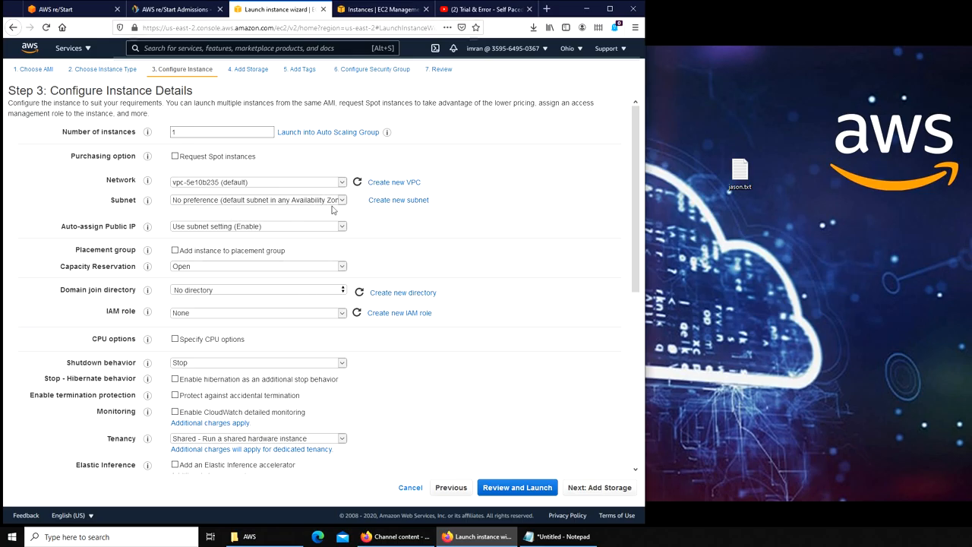
click(257, 200)
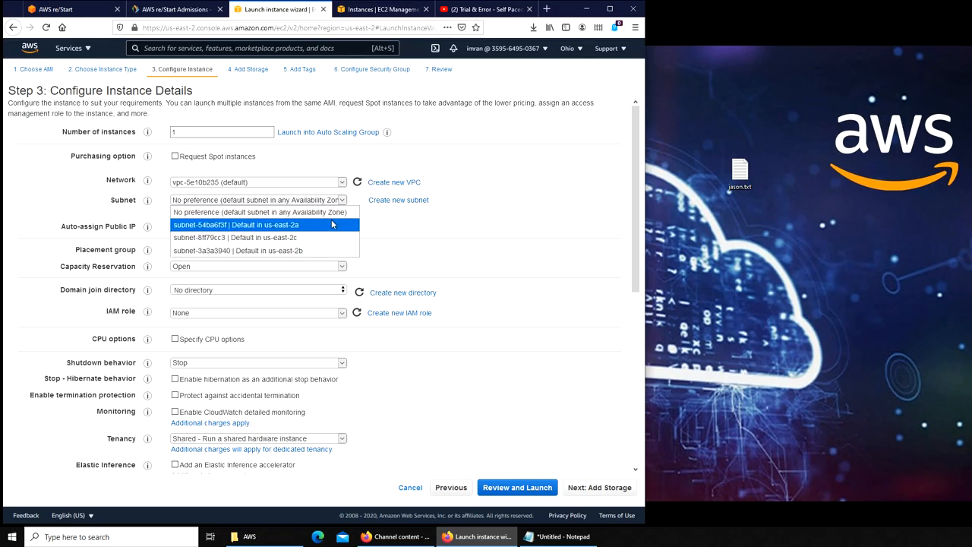
click(236, 224)
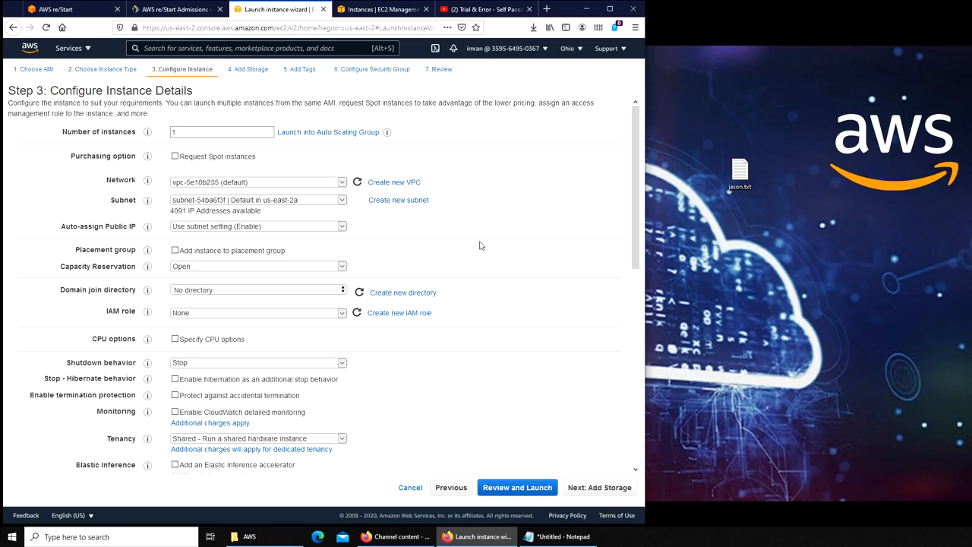
mouse_move(526, 260)
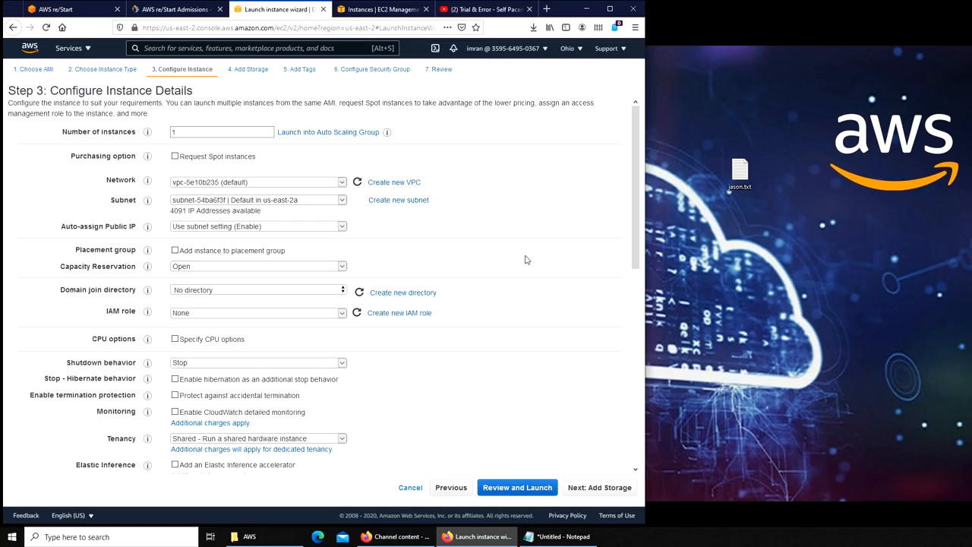
Step: Complete the User data echo line with '> index.html'
scroll(down, 3)
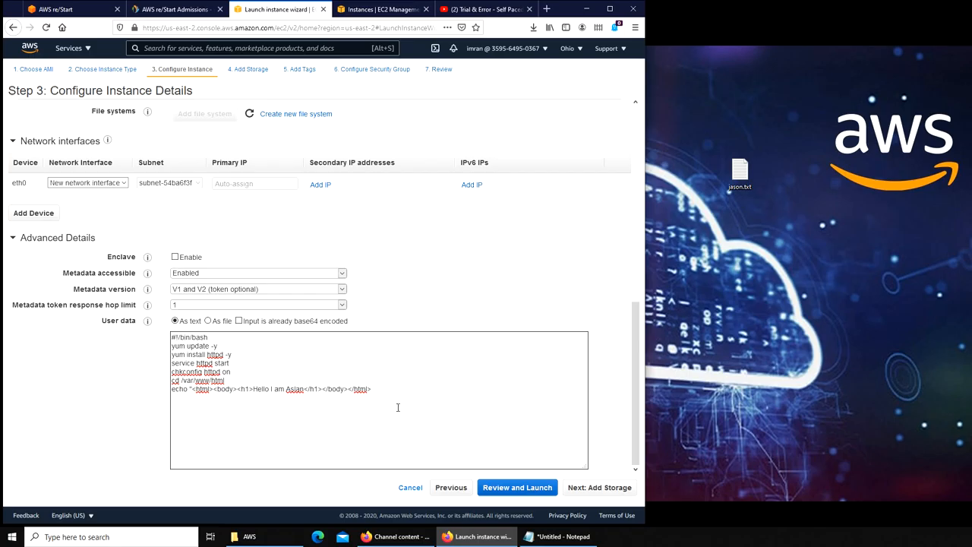
mouse_move(355, 400)
text(" >)
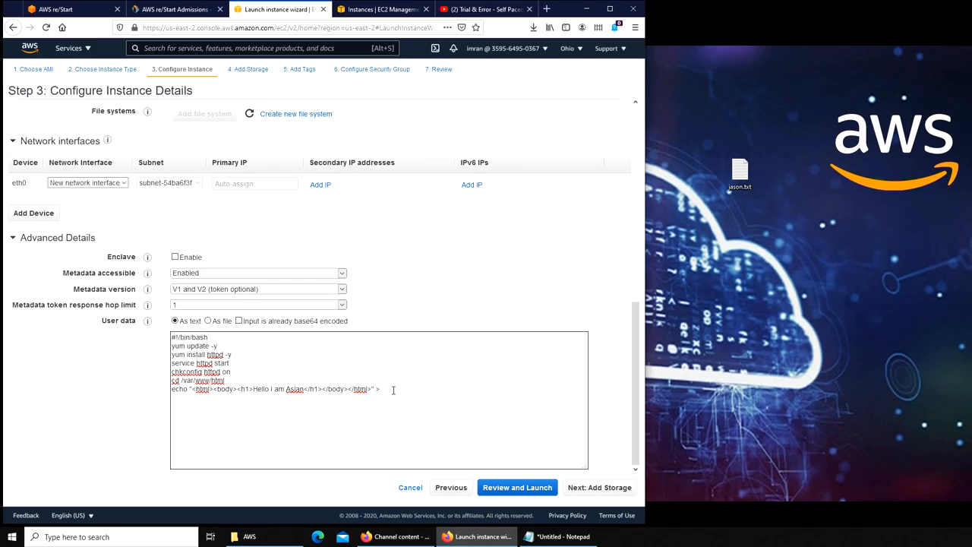
text(ind)
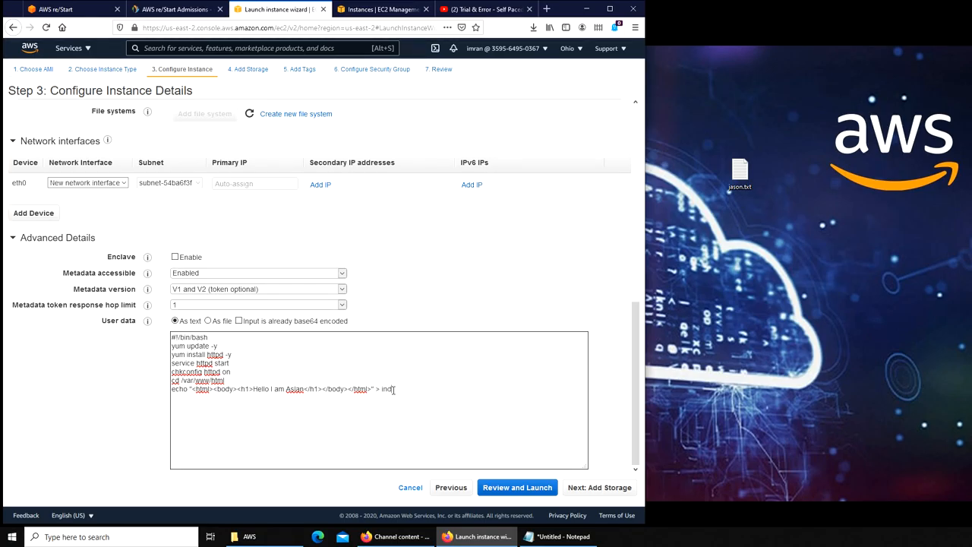
text(ex)
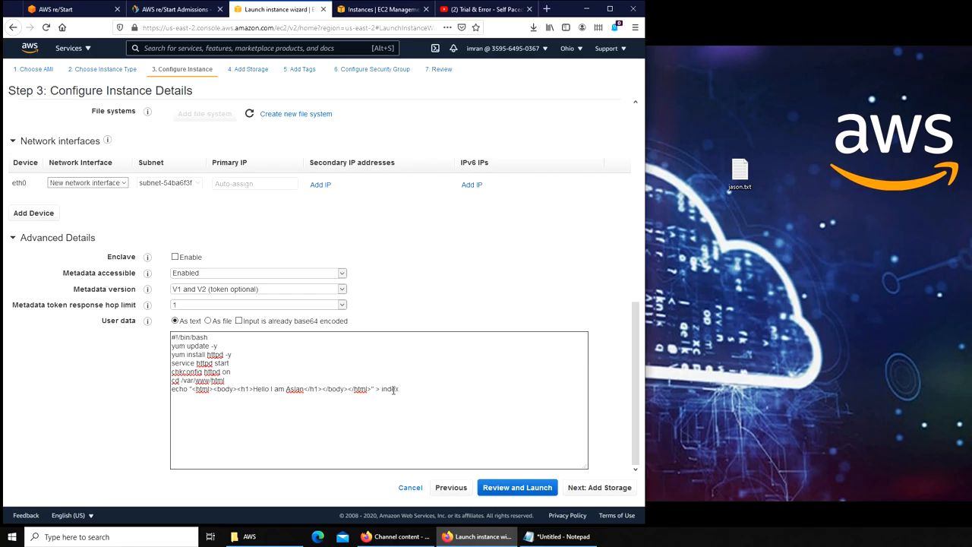
text(html)
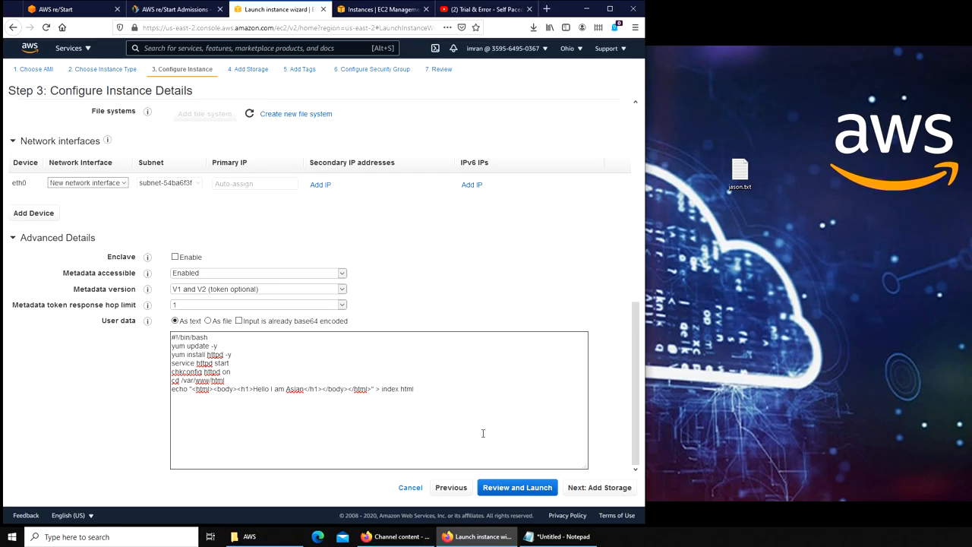
mouse_move(372, 70)
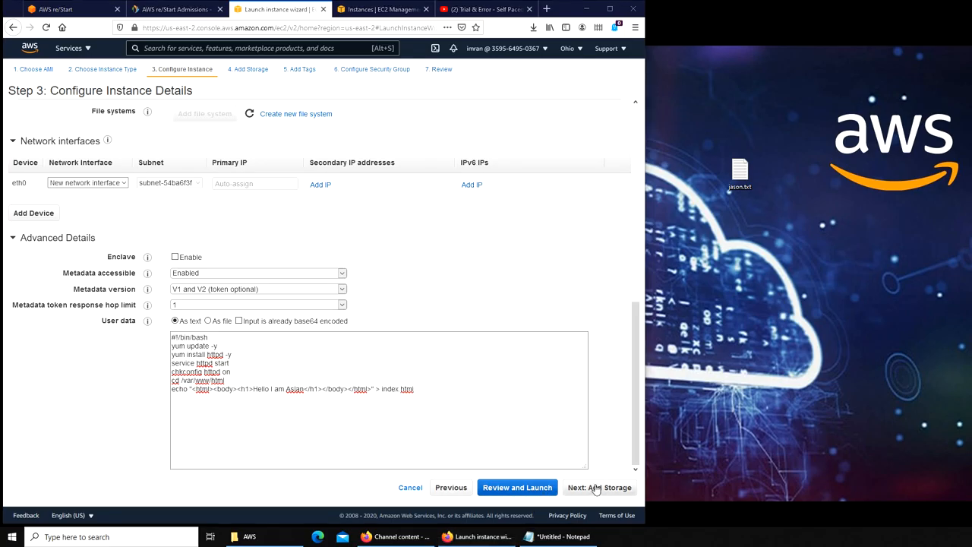
Step: Keep default storage and add a Name tag with value 'Asian'
click(599, 486)
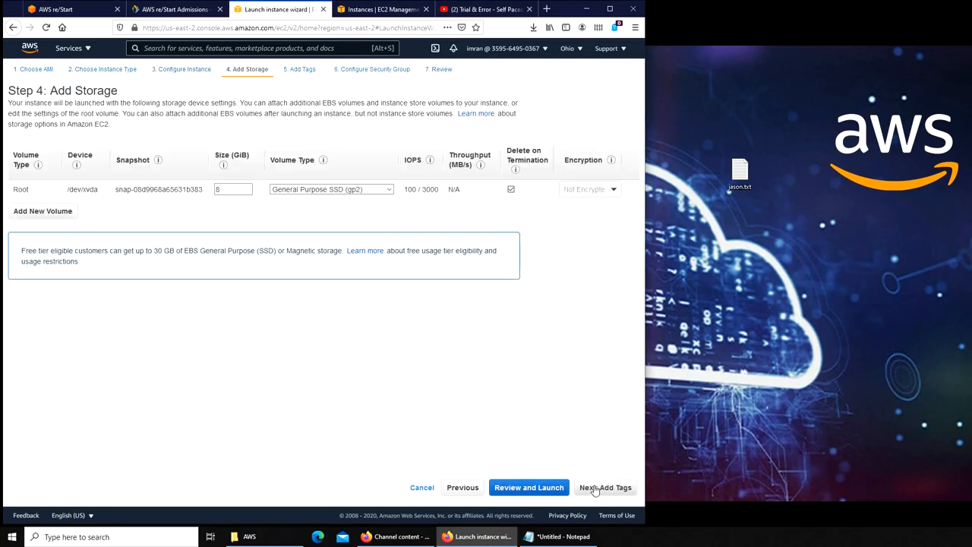
click(605, 486)
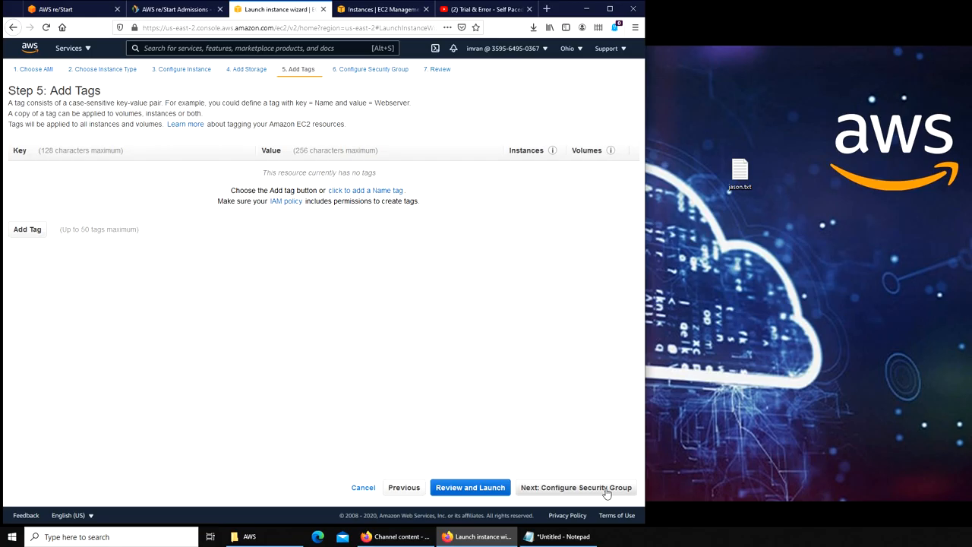
click(27, 229)
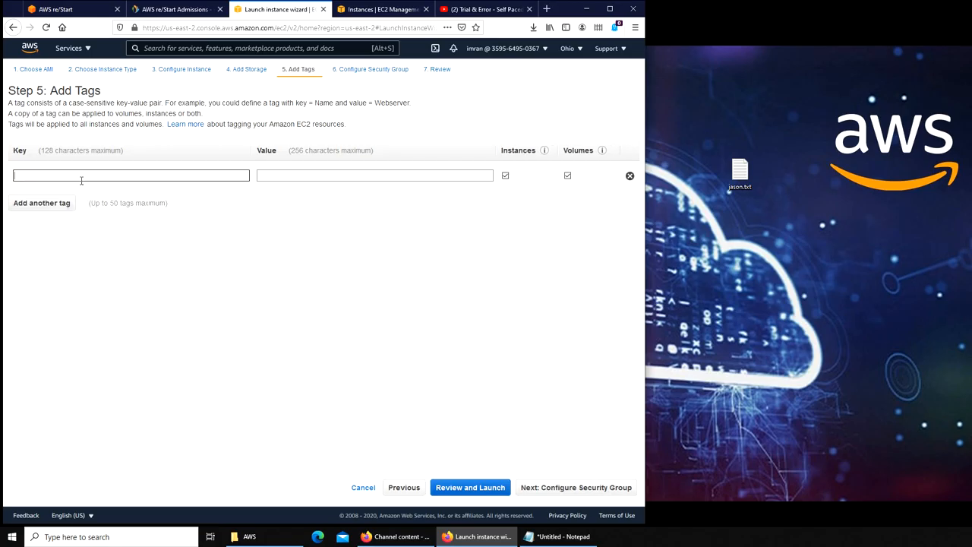
text(Asian)
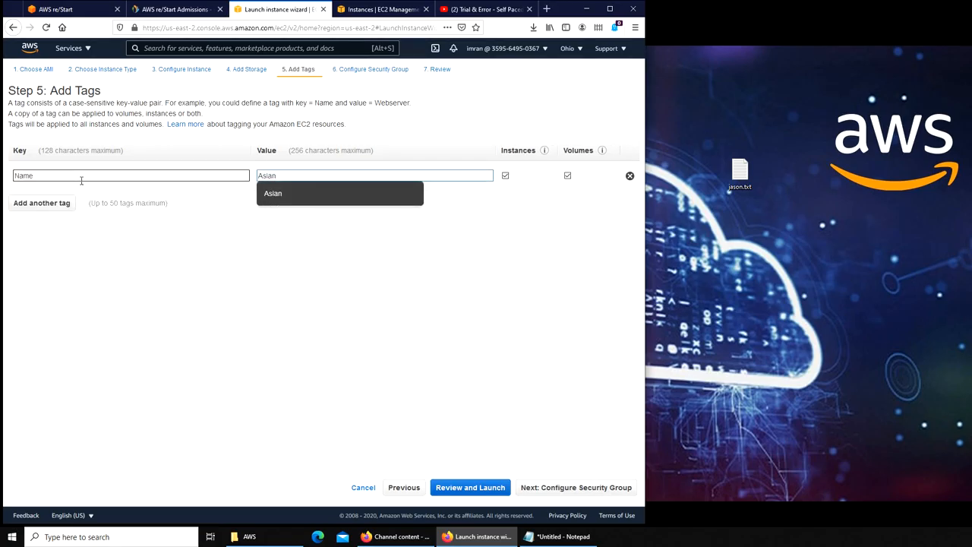
click(575, 487)
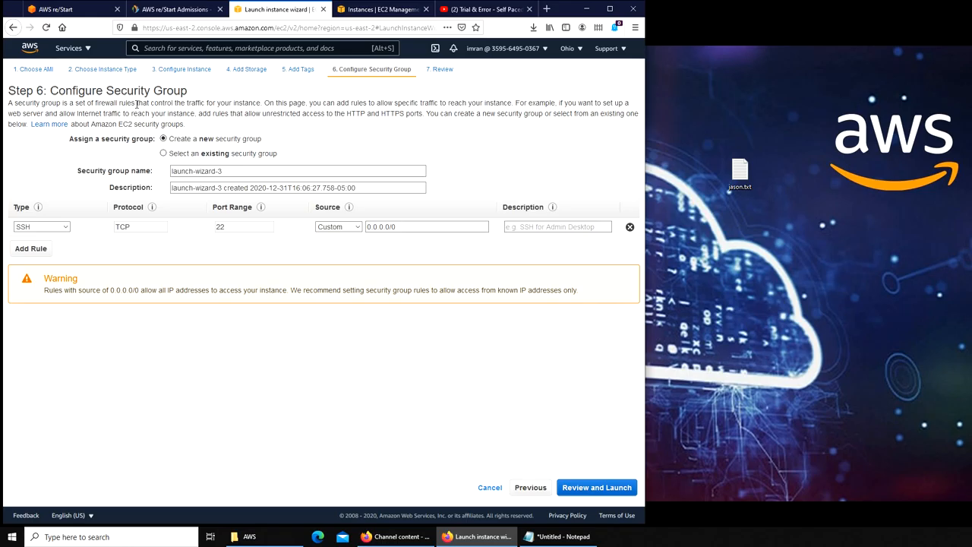
Step: Use existing security group launch-wizard-2 and scroll through the launch review page
click(163, 153)
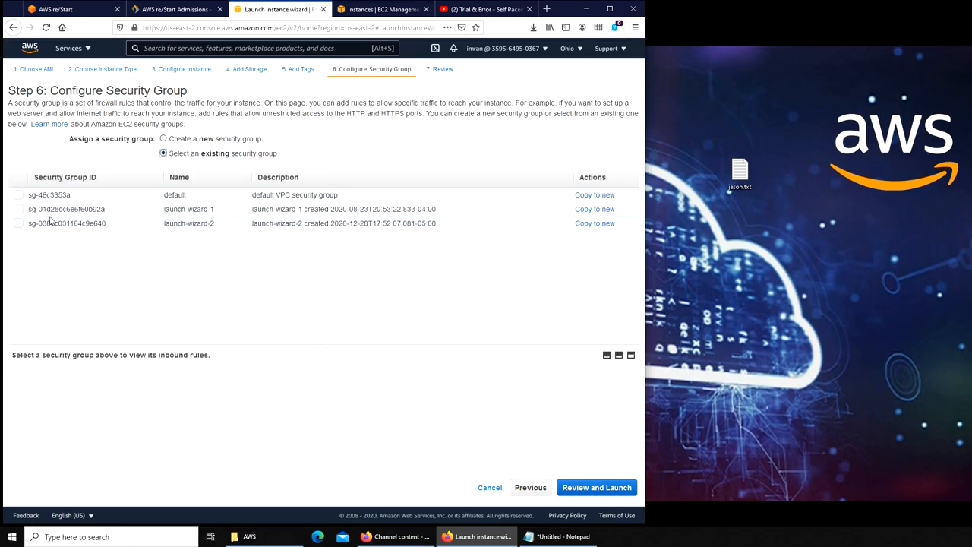
click(18, 223)
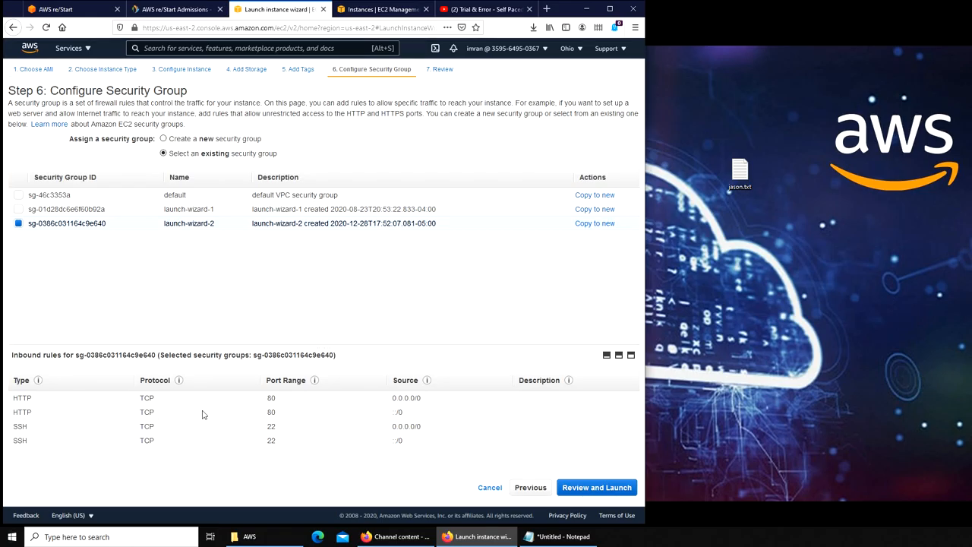
mouse_move(238, 407)
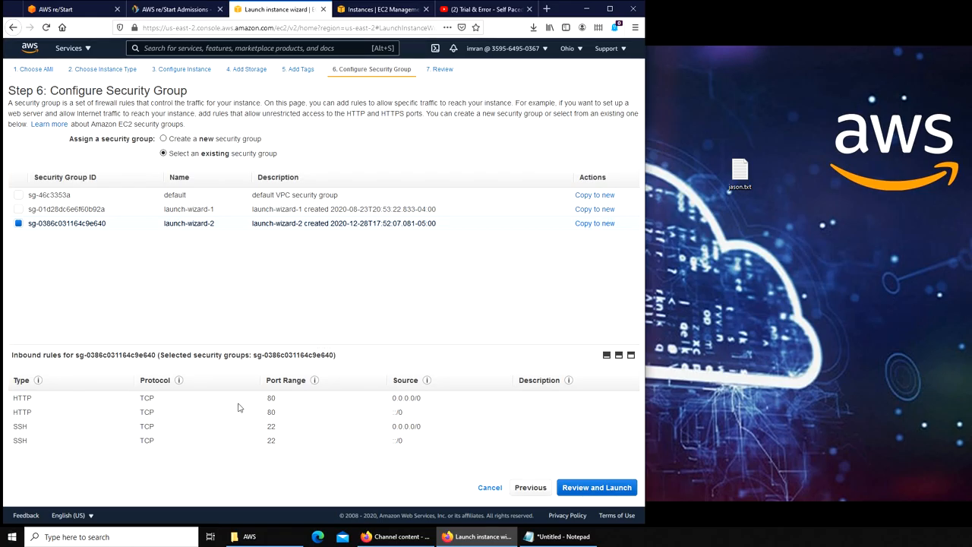
click(596, 487)
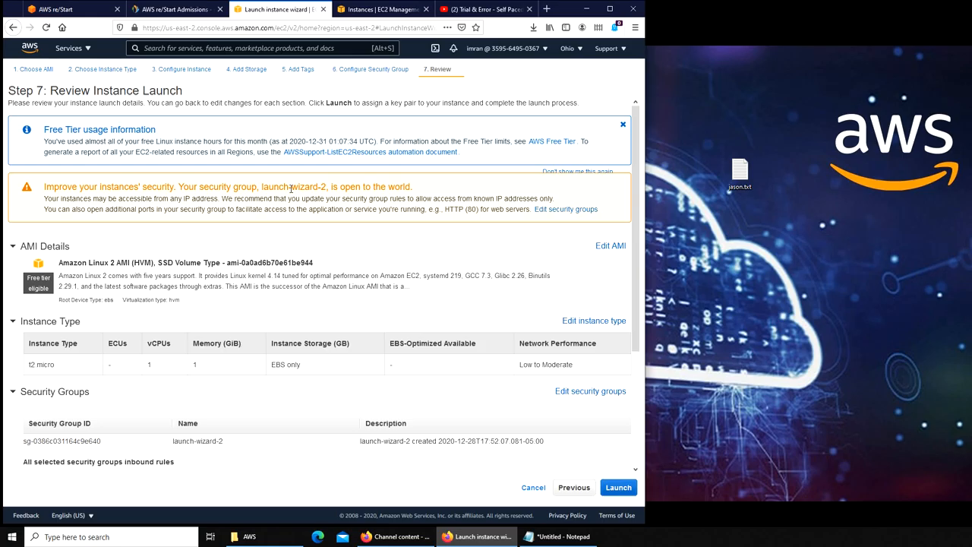
mouse_move(392, 197)
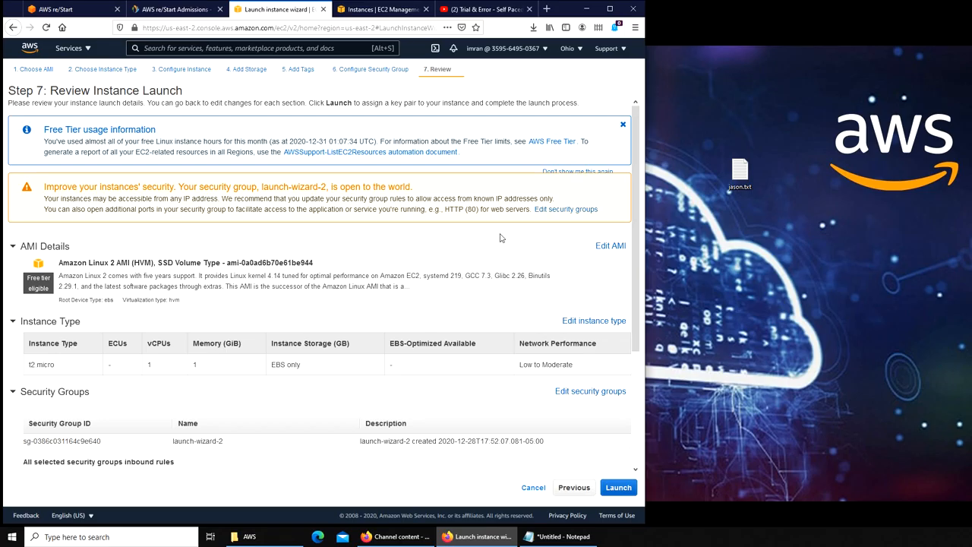
mouse_move(380, 391)
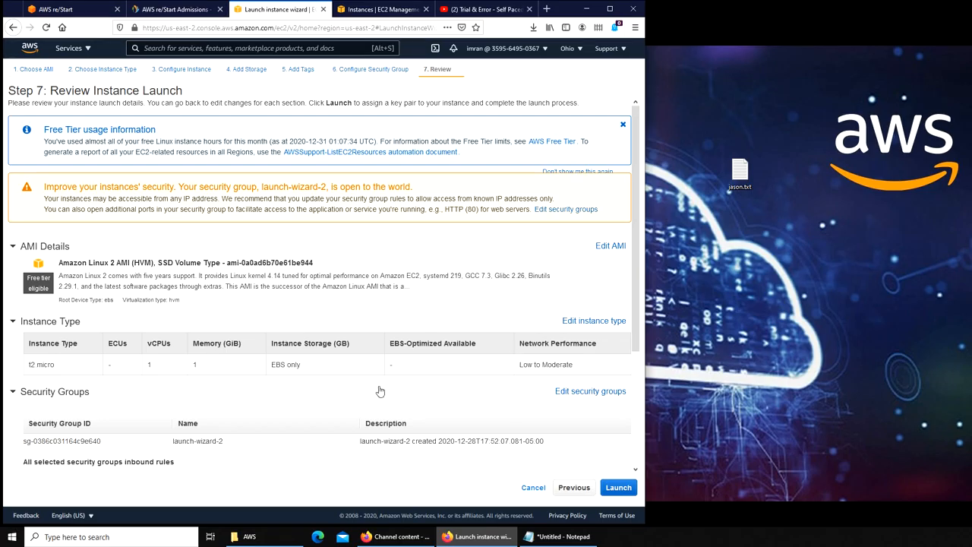
mouse_move(194, 170)
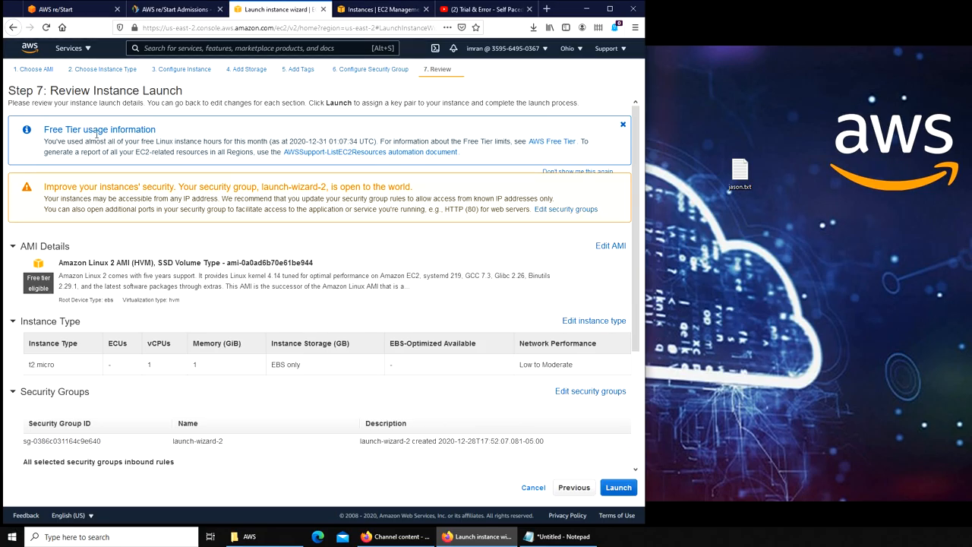
scroll(down, 3)
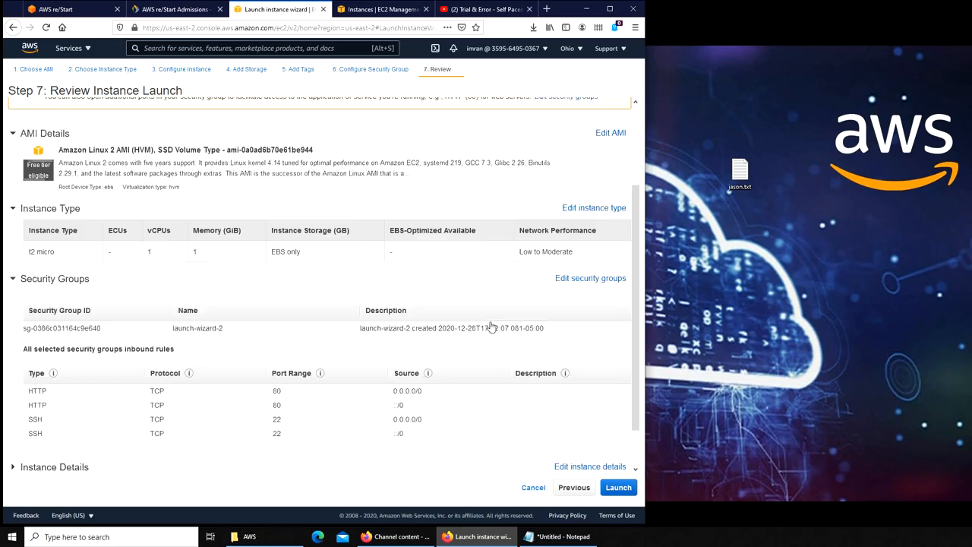
scroll(down, 3)
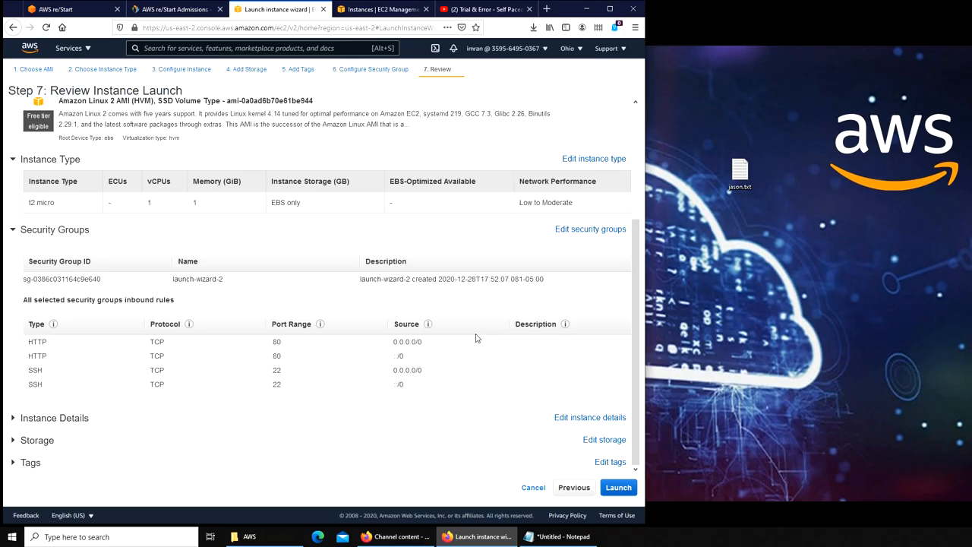
Step: Launch with the existing '2nd t2' key pair after acknowledging its private key file
click(618, 487)
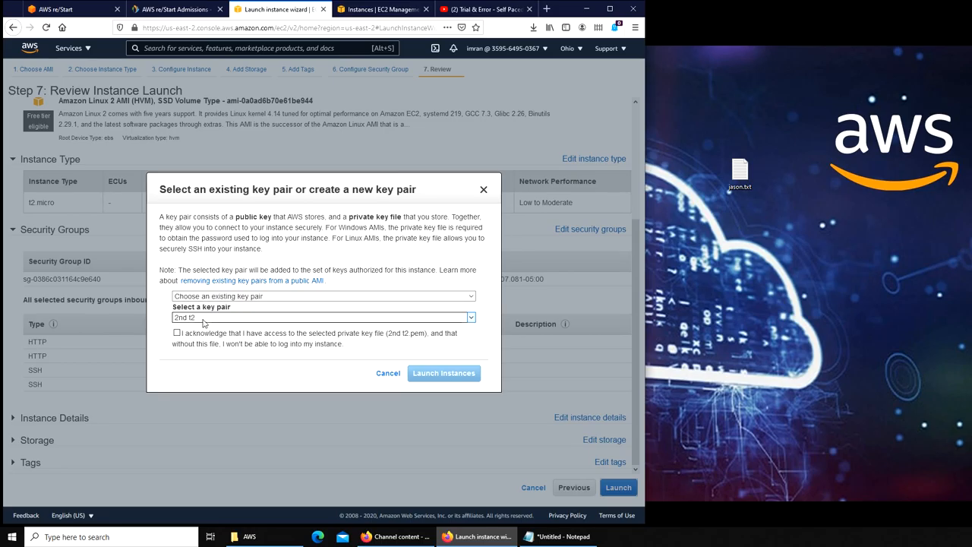
click(323, 296)
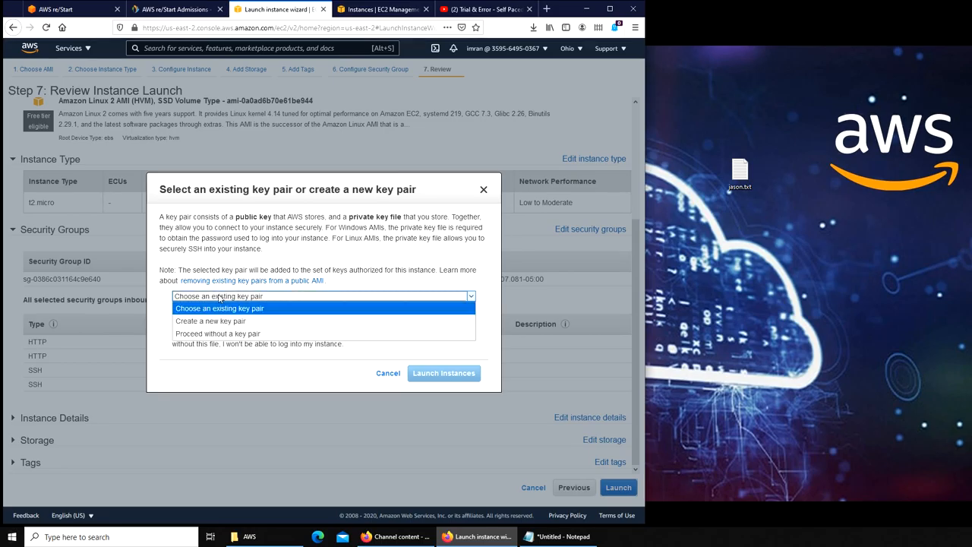
click(219, 308)
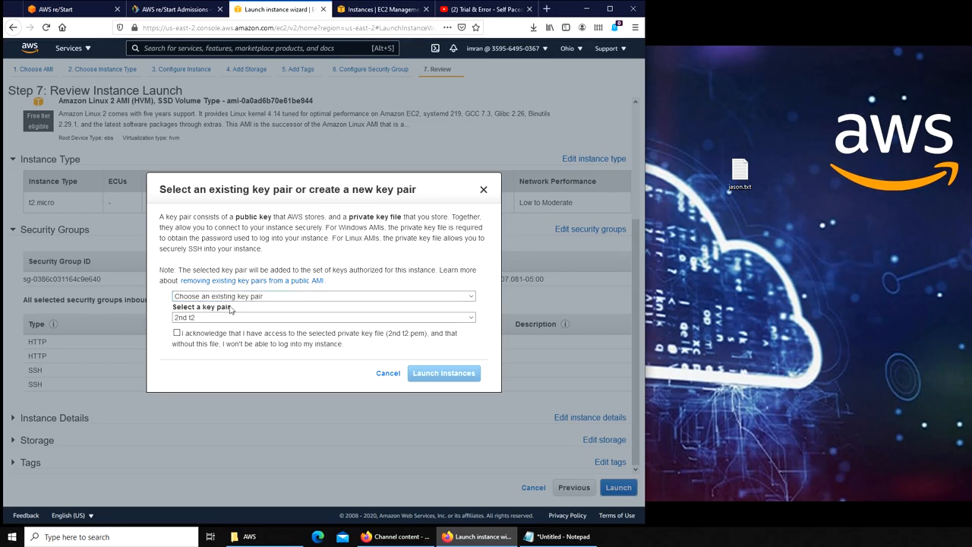
click(323, 318)
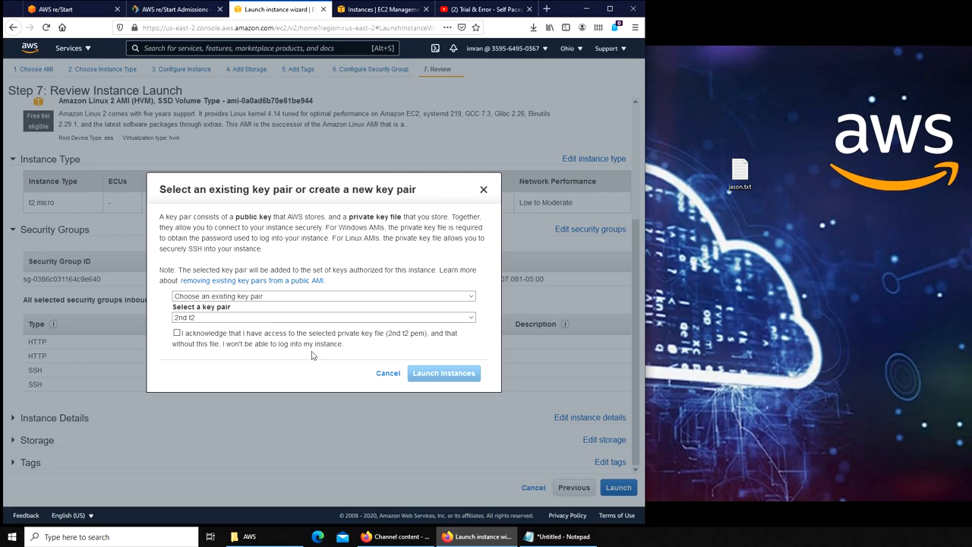
click(176, 333)
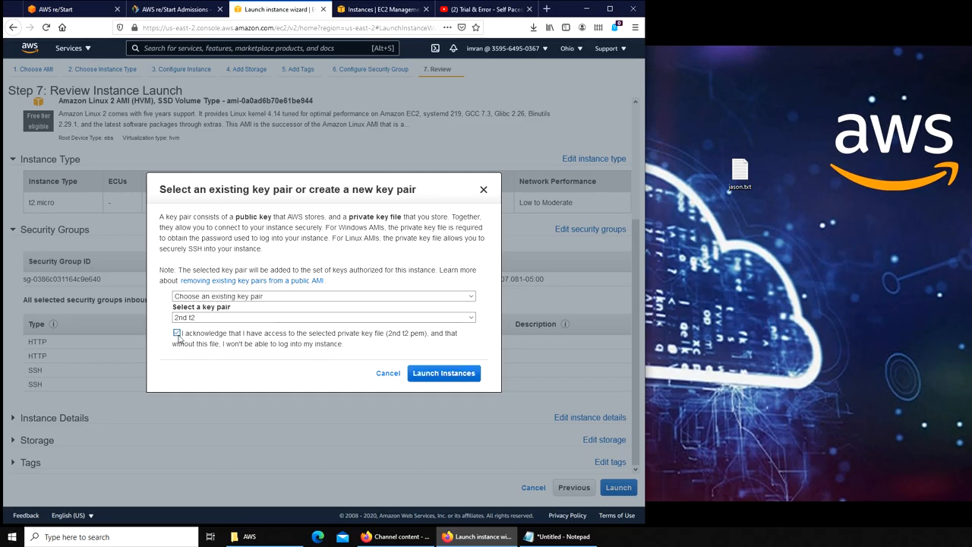
click(177, 333)
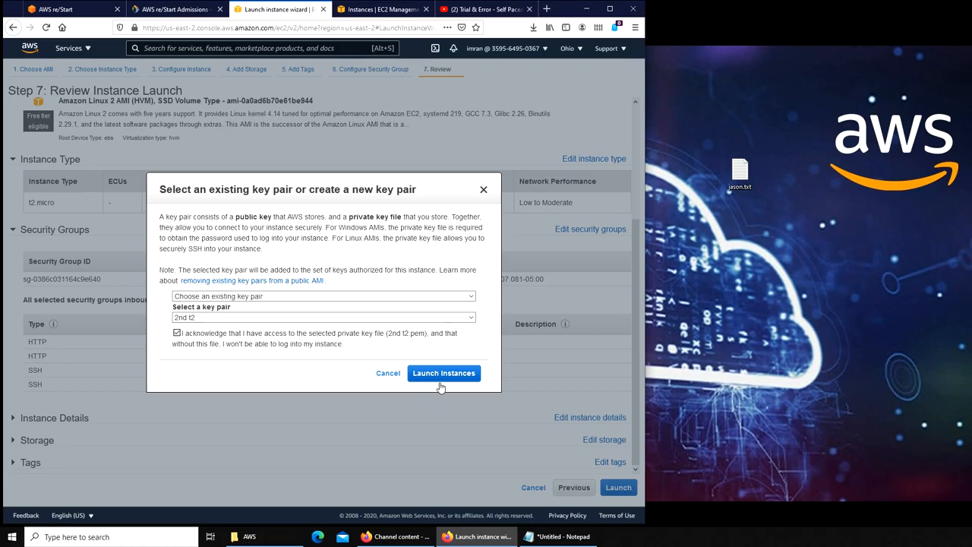
click(444, 373)
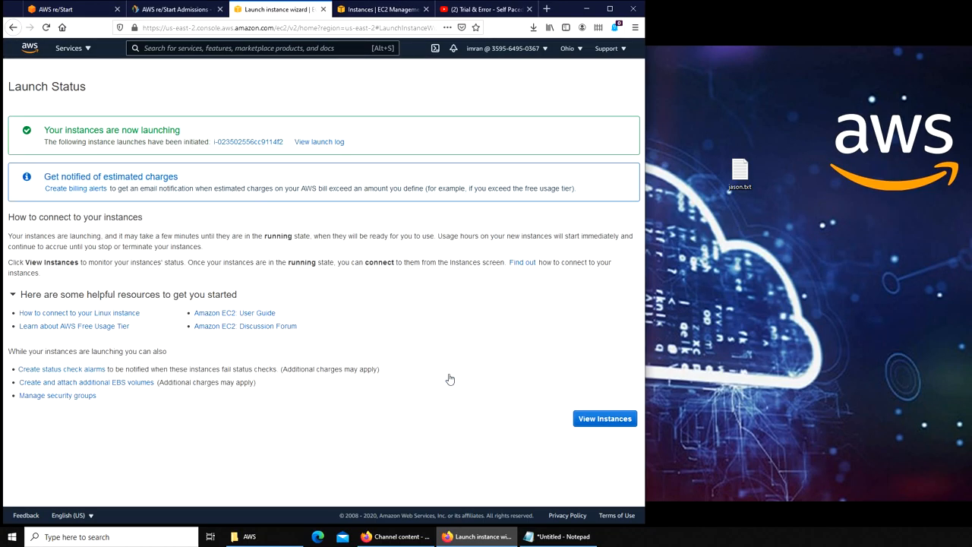
mouse_move(484, 296)
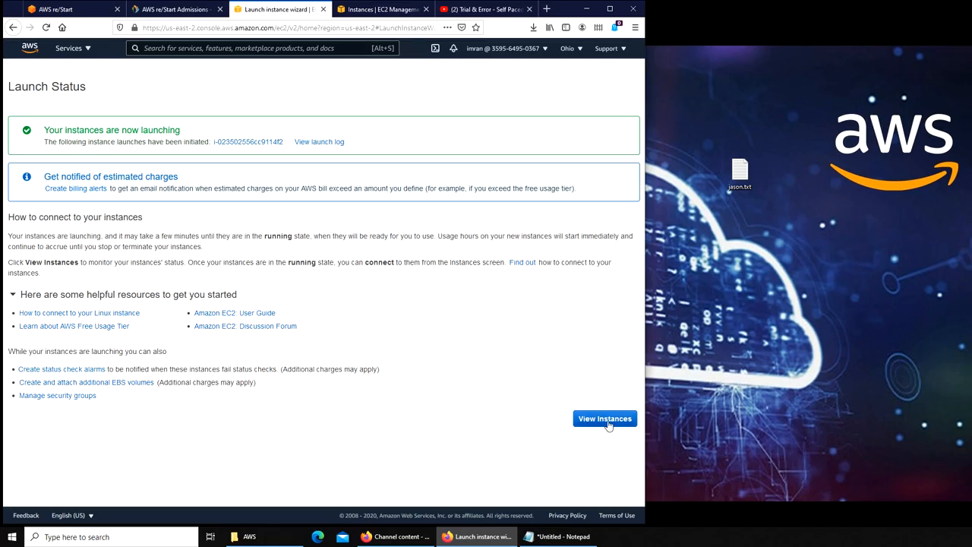
Step: View the EC2 instances list from the launch status page
click(604, 418)
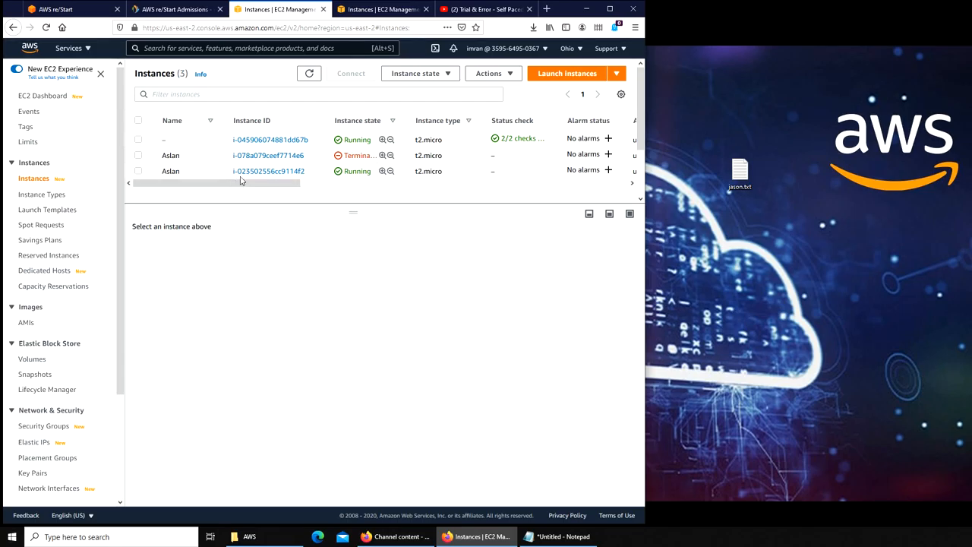
mouse_move(522, 165)
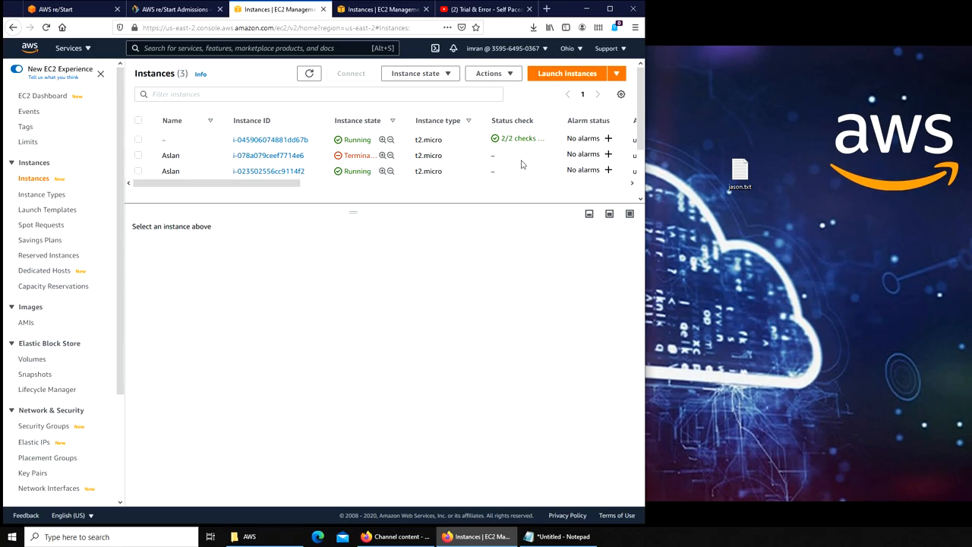
mouse_move(512, 170)
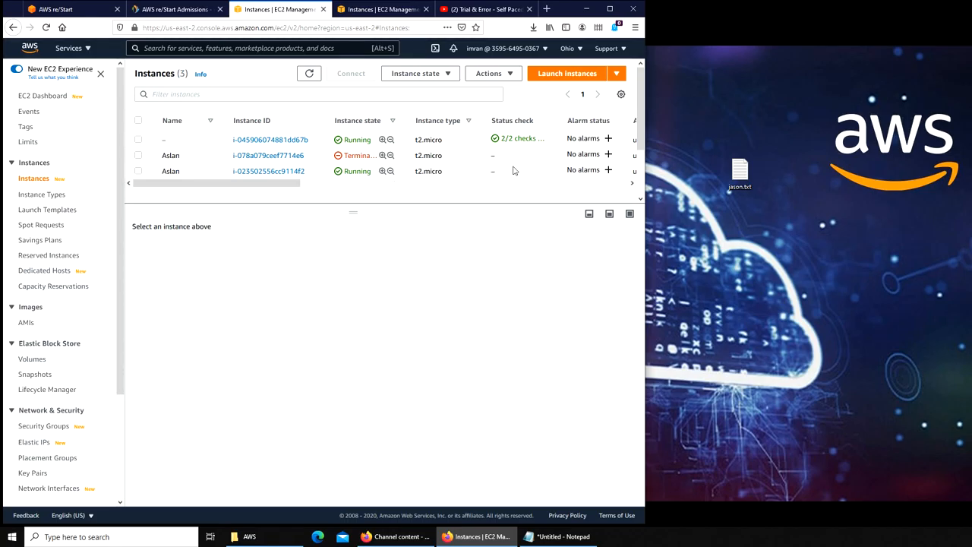
Step: Refresh the instances list until Aslan shows 2/2 checks passed, then open its details
click(309, 74)
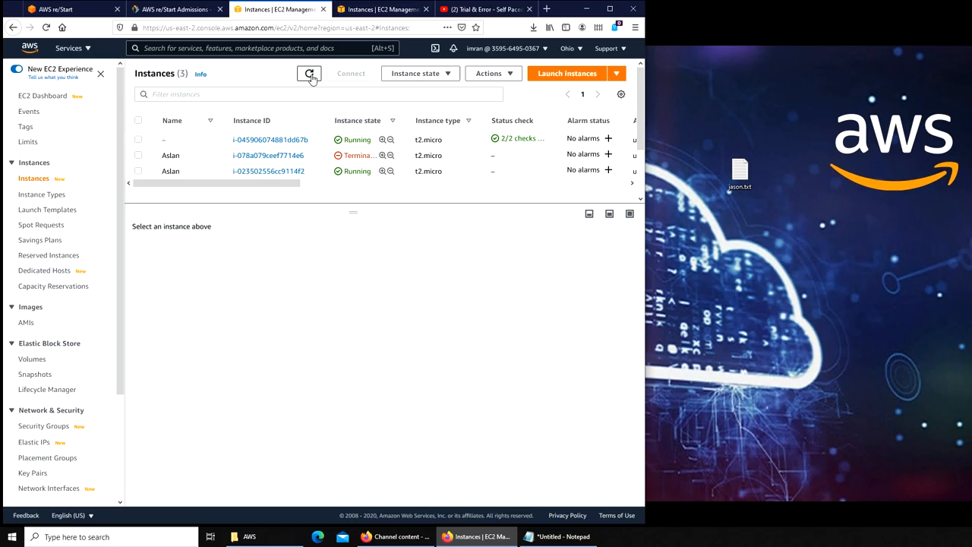
click(309, 74)
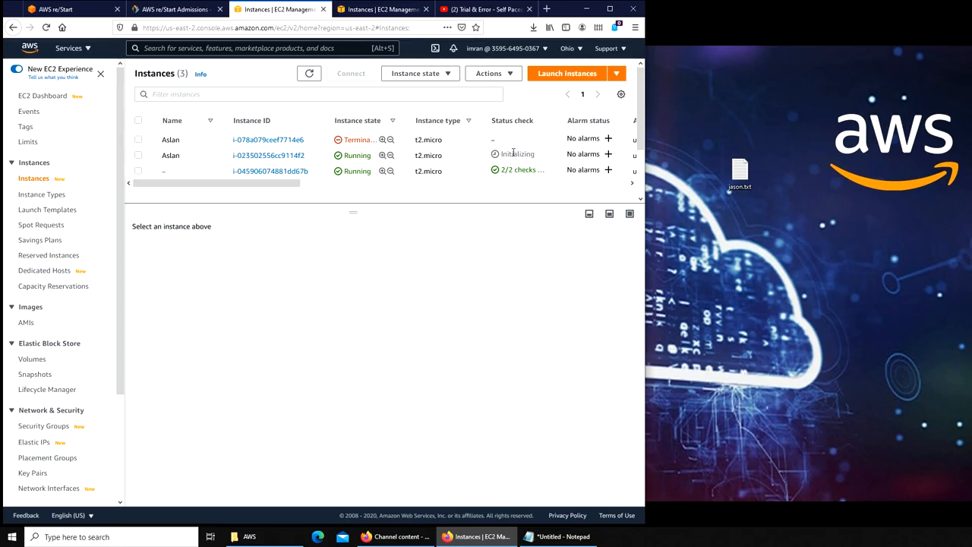
mouse_move(515, 153)
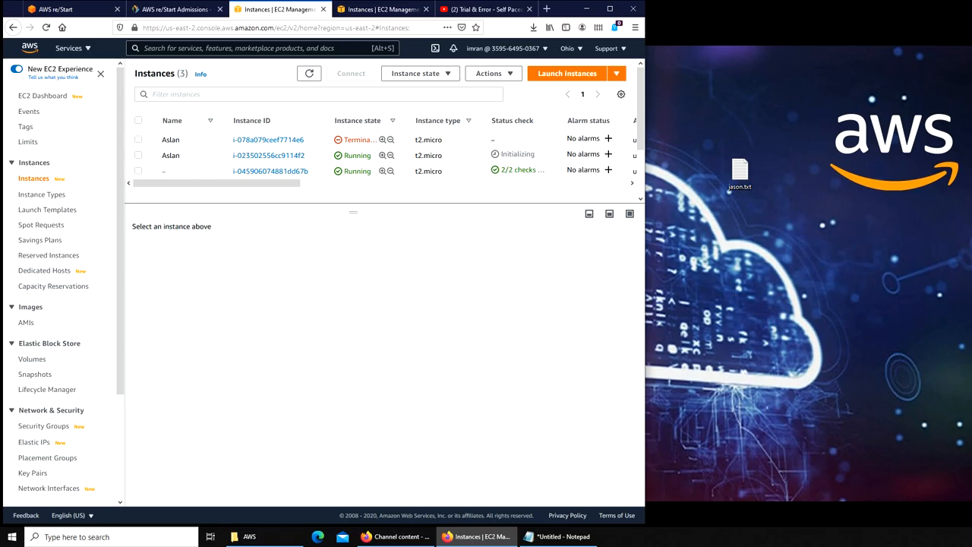
mouse_move(565, 302)
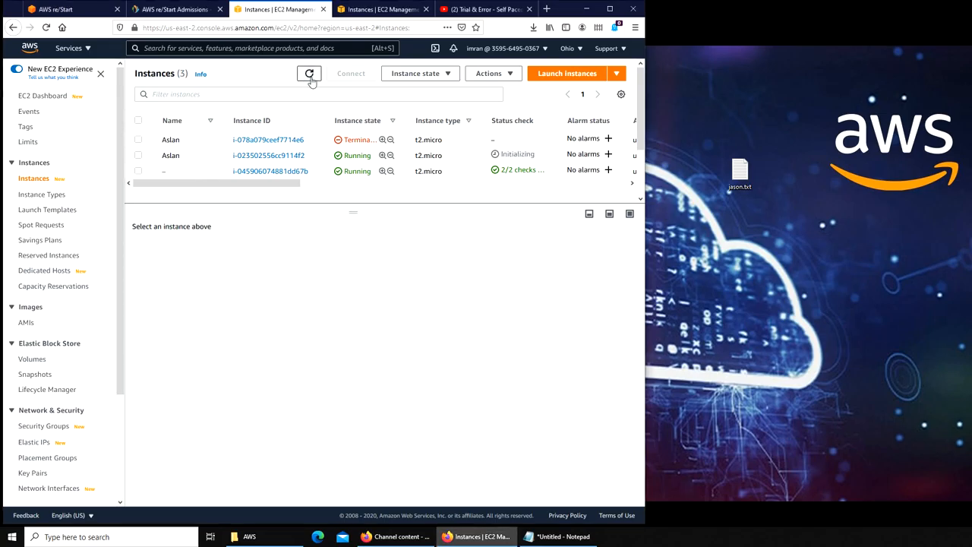
click(309, 74)
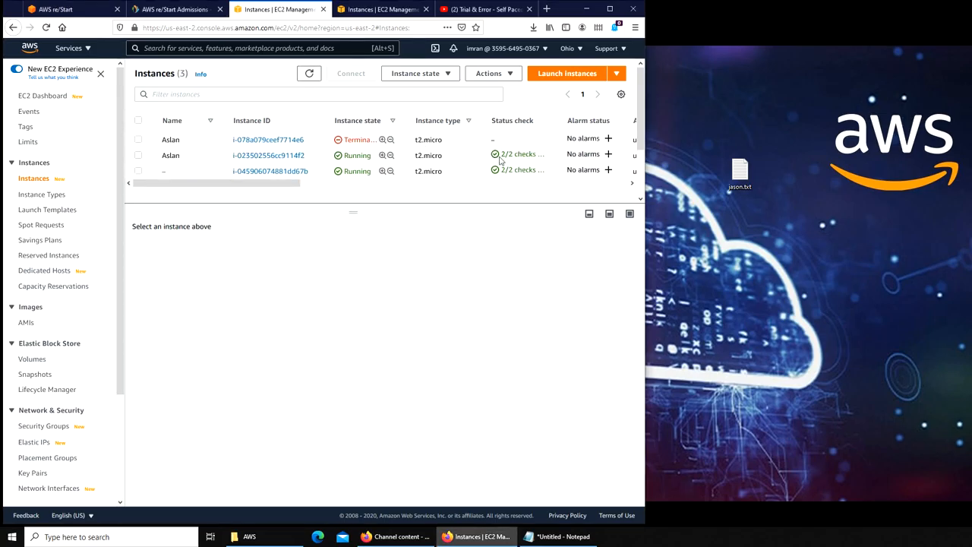
mouse_move(506, 163)
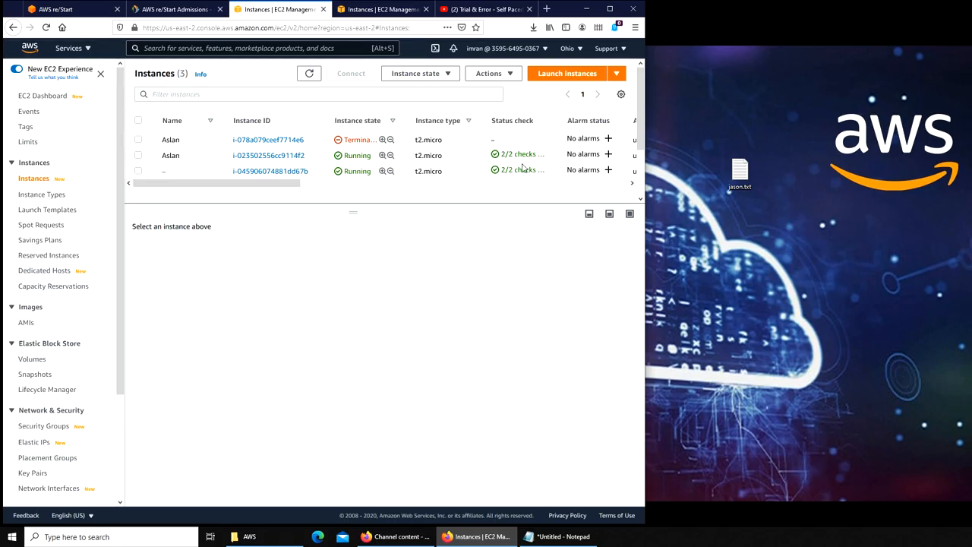
mouse_move(522, 166)
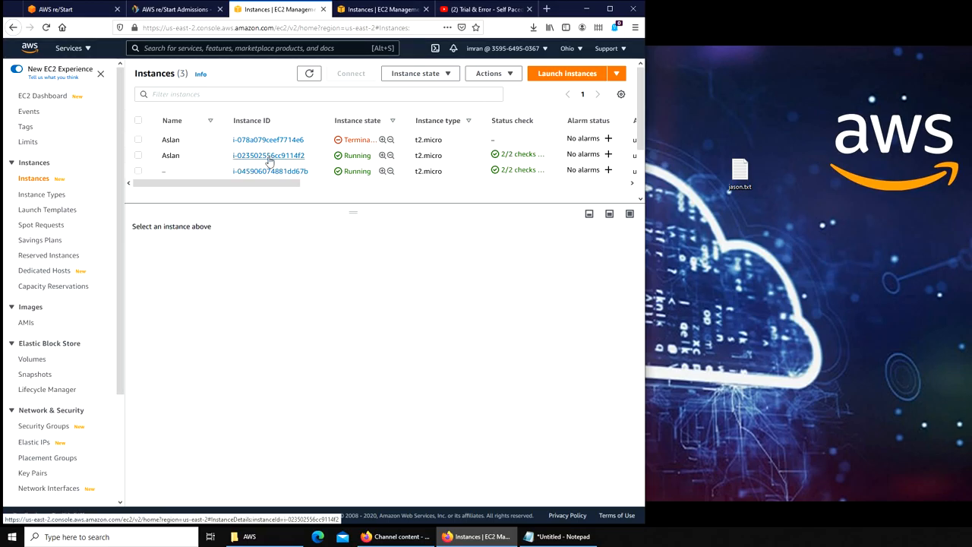
click(268, 154)
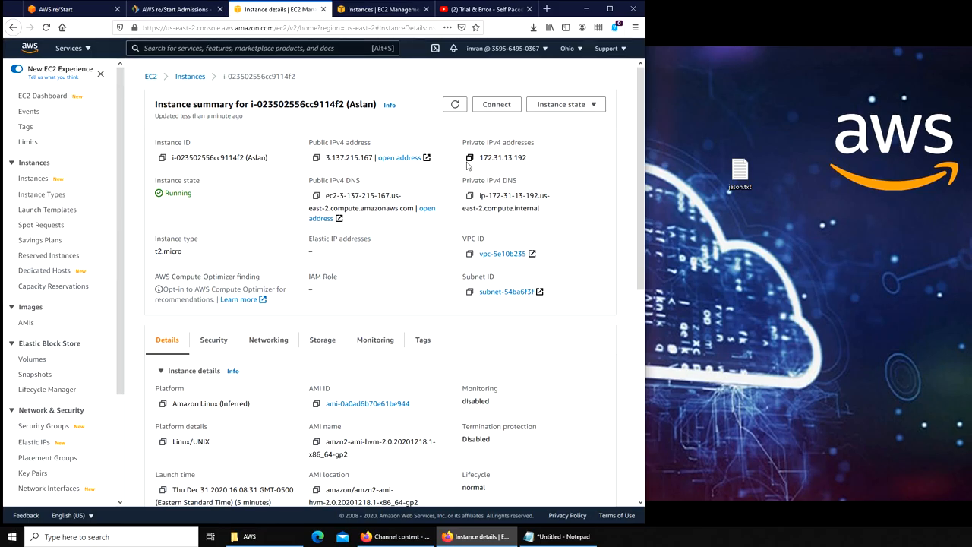
Step: Copy Aslan's public IPv4 address and load it in a new tab
click(314, 158)
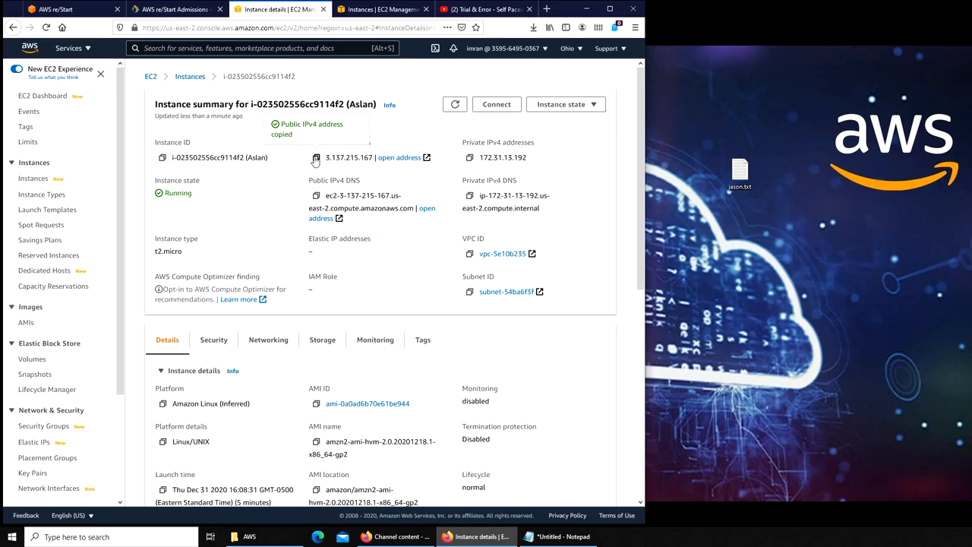
click(546, 9)
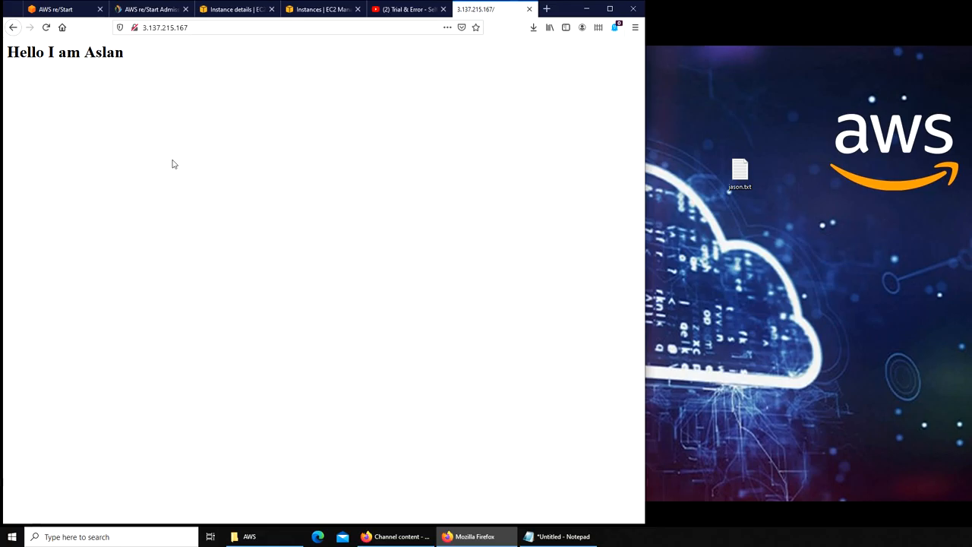
mouse_move(54, 71)
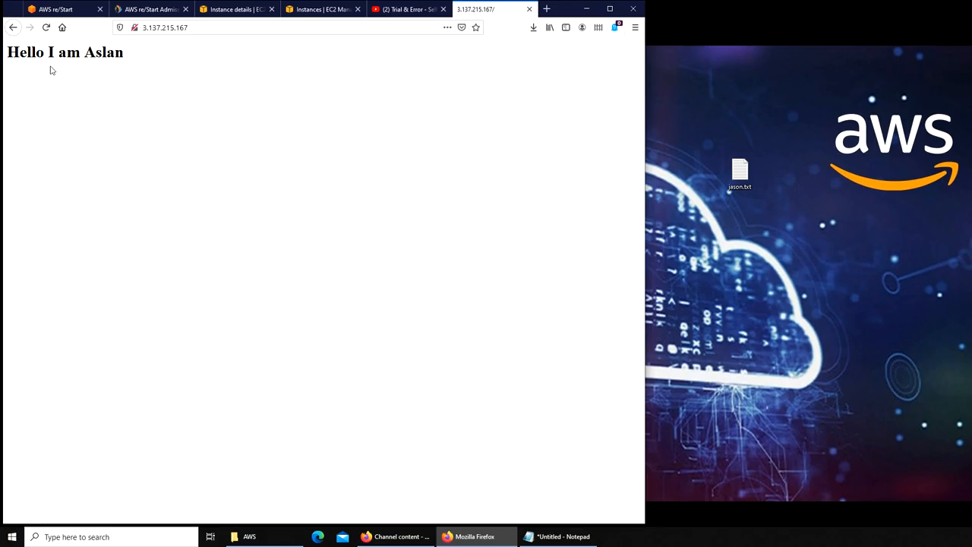
Step: Pass through the YouTube and instance details tabs back to the Instances list
click(406, 9)
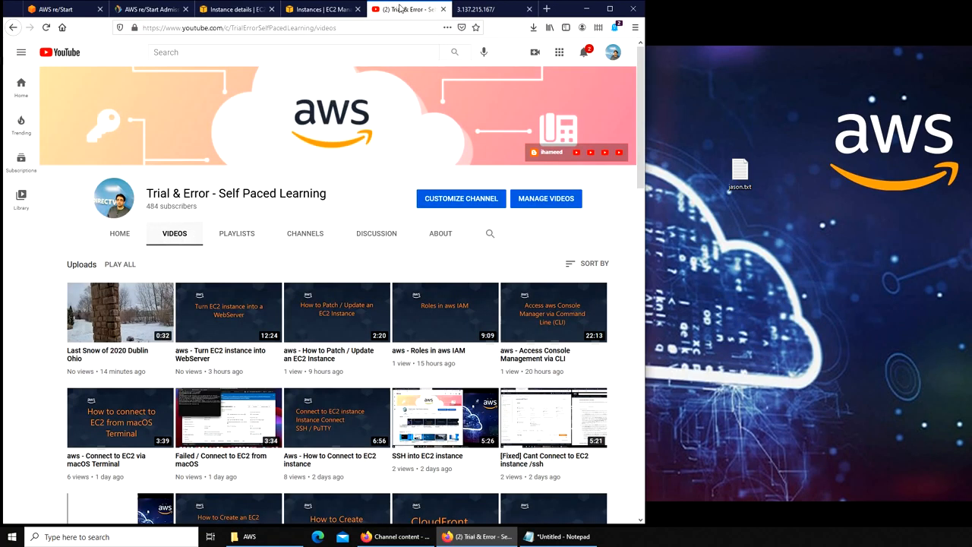
click(319, 9)
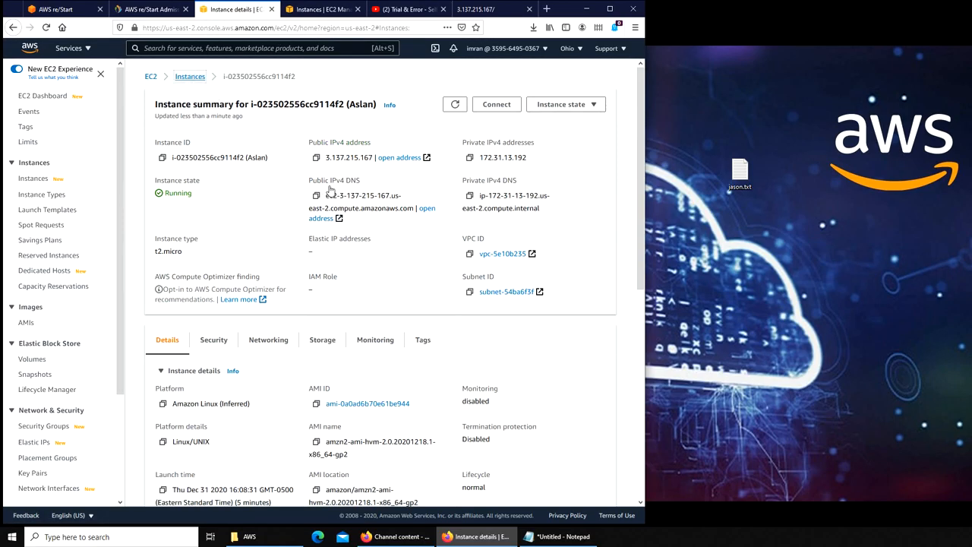
click(189, 76)
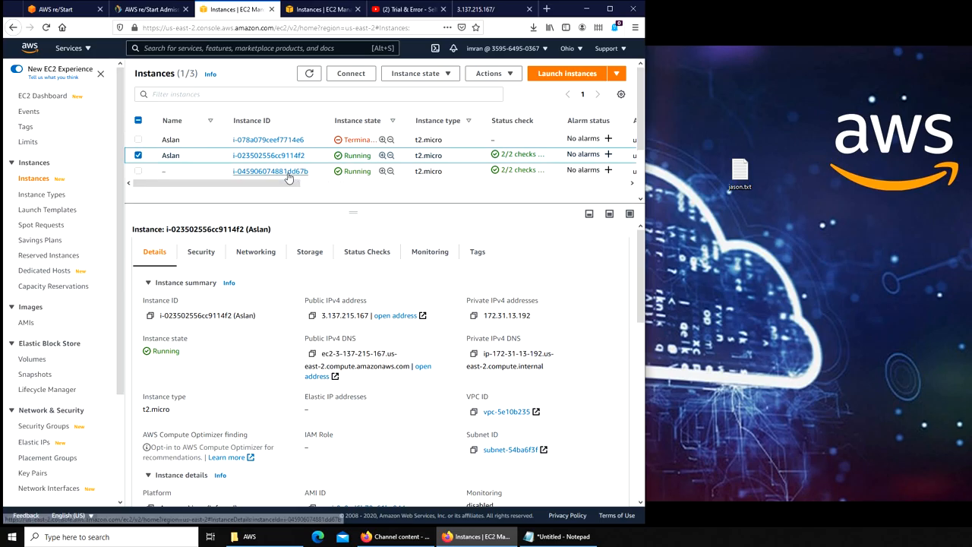
click(270, 171)
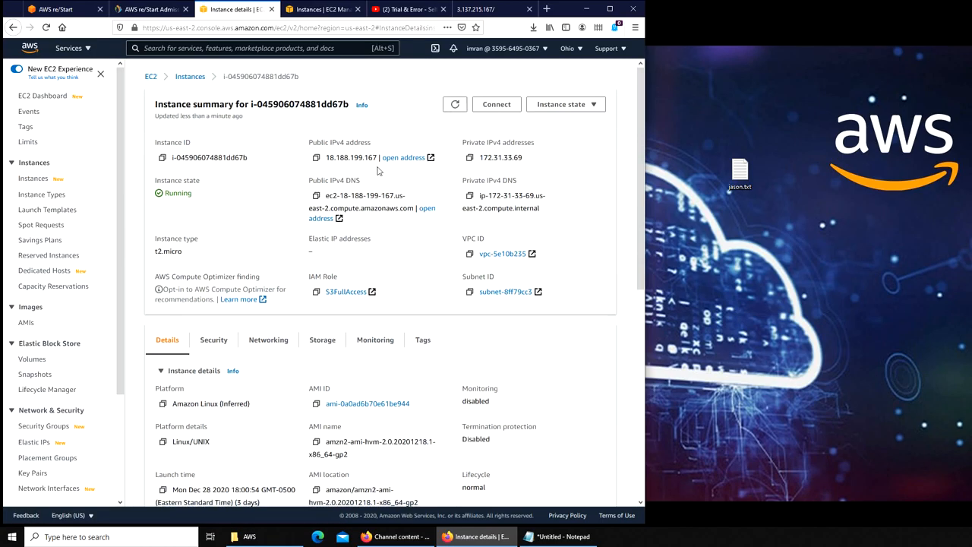
click(403, 157)
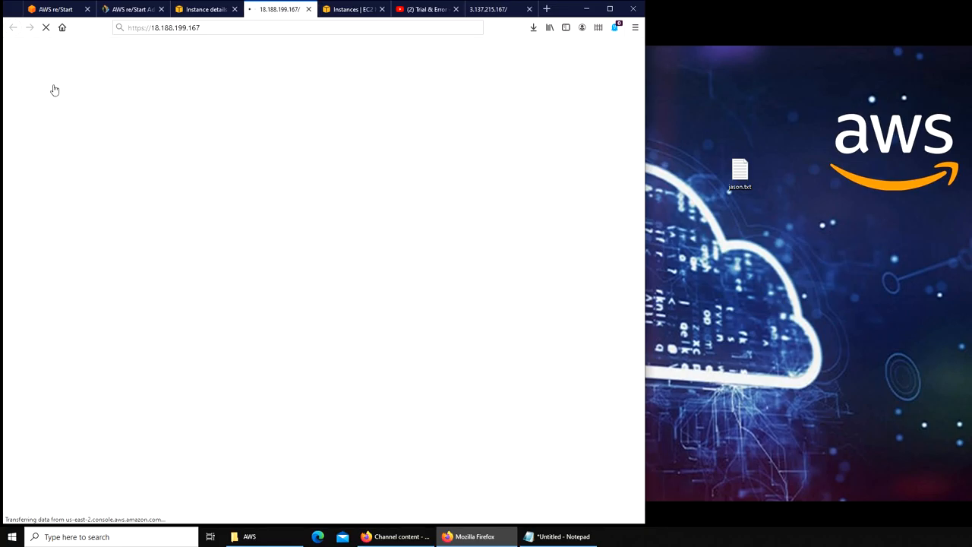
mouse_move(150, 170)
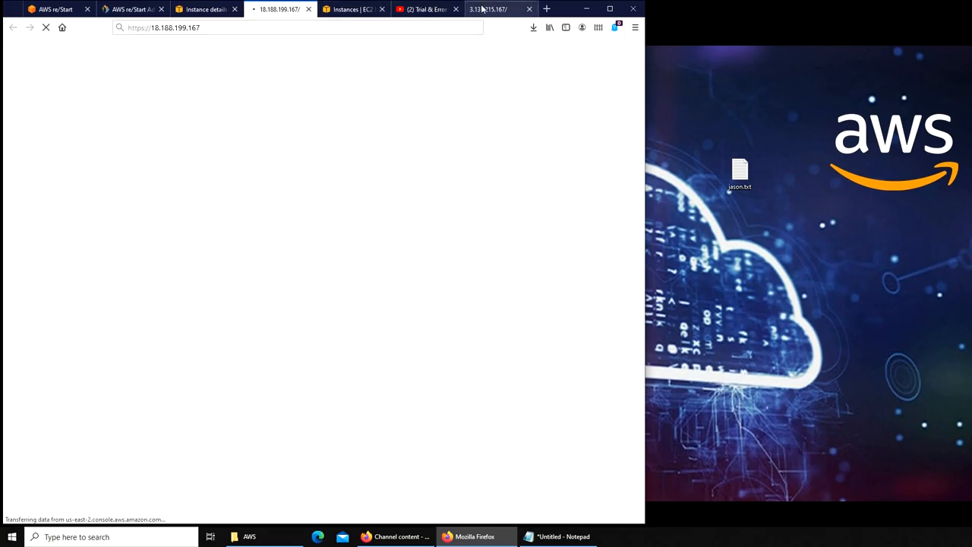
click(493, 8)
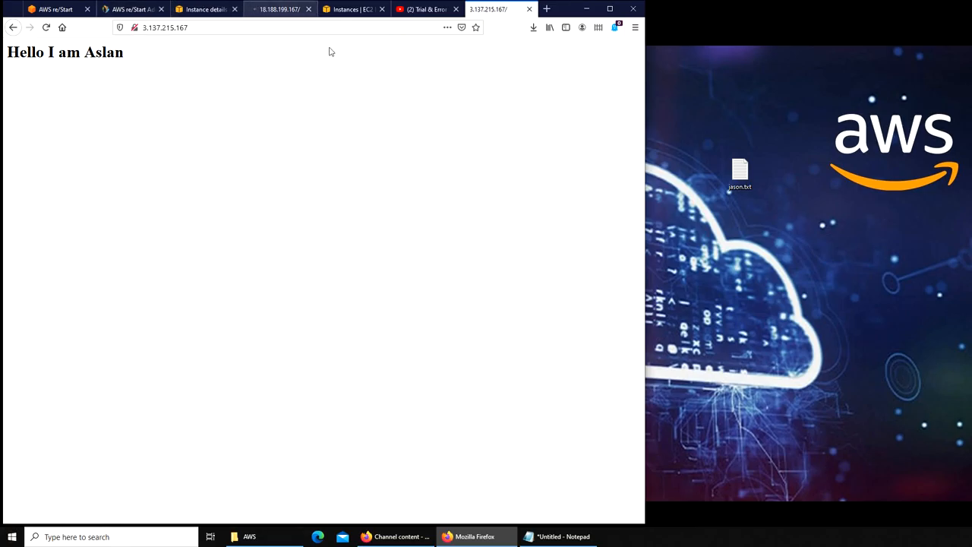
mouse_move(803, 292)
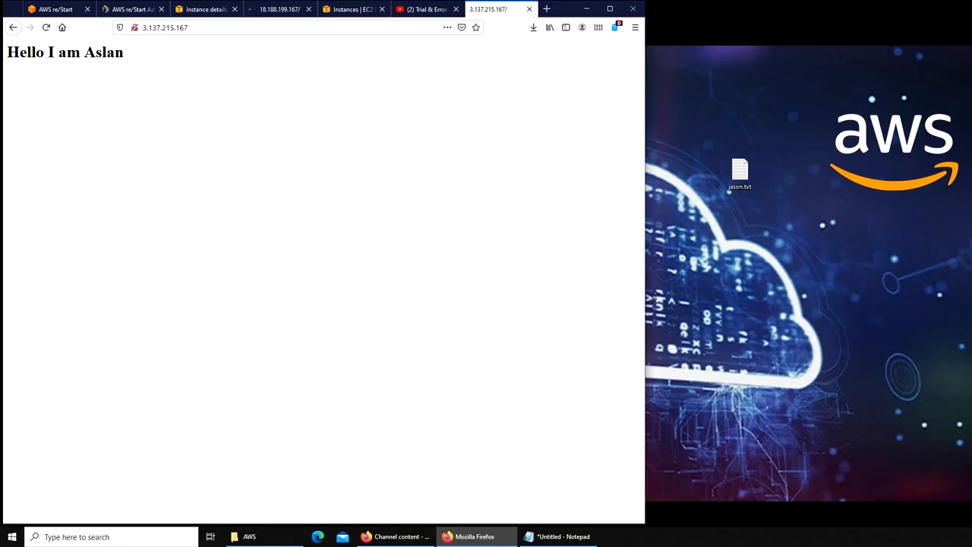
mouse_move(317, 198)
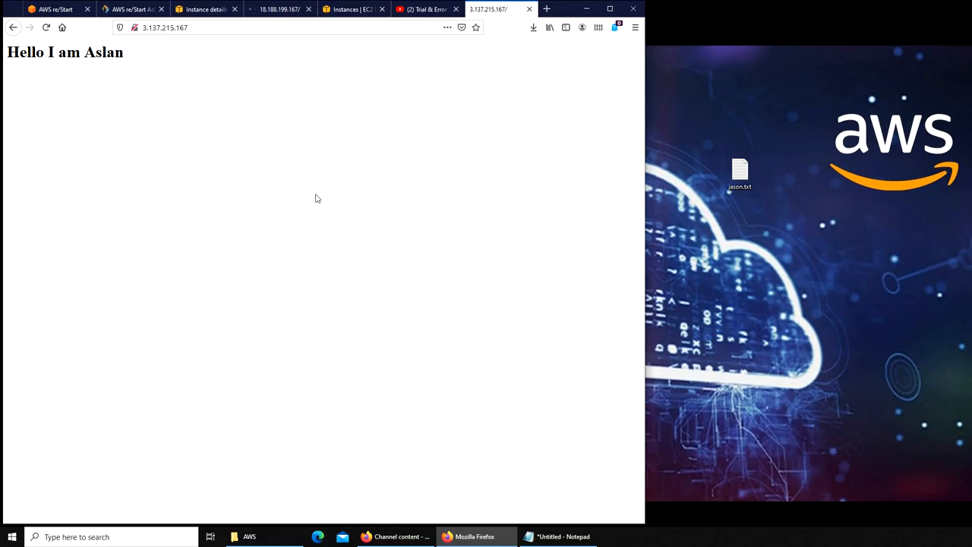